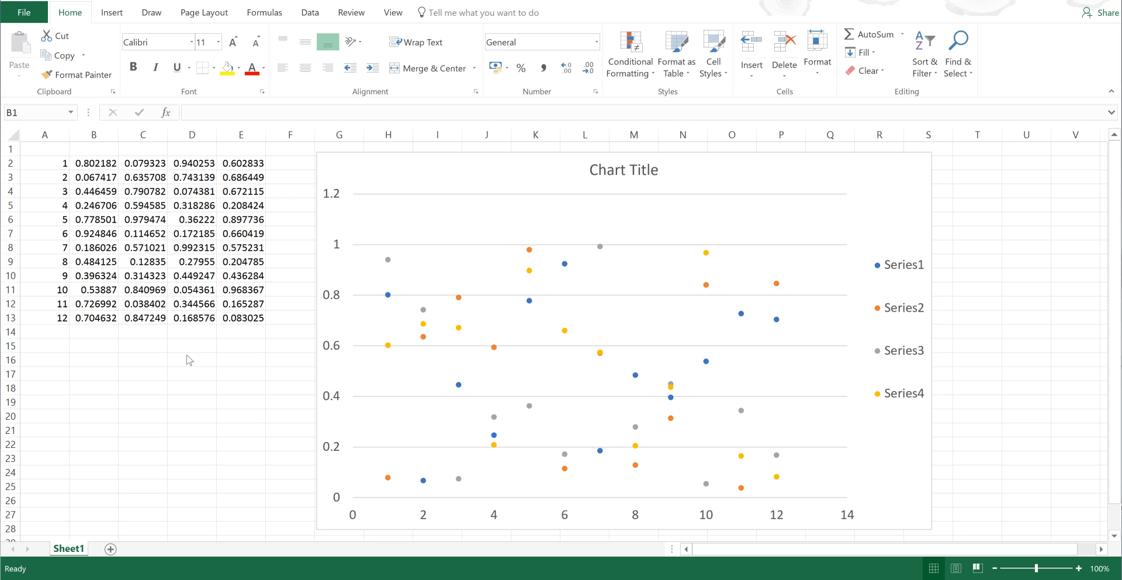
{"action": "mouse_move", "coordinate": [69, 146]}
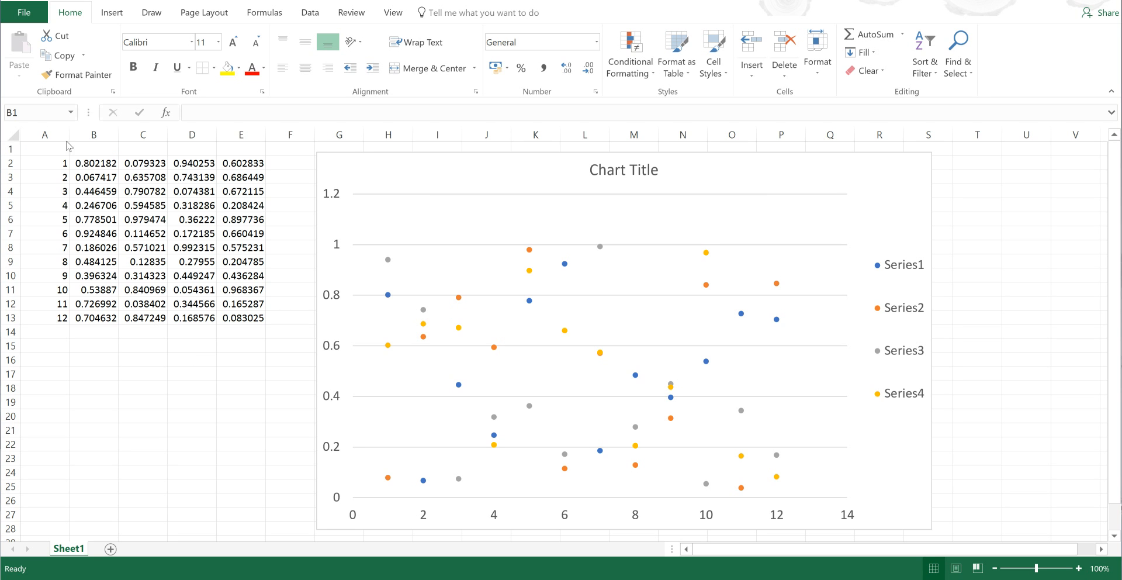
- Start the column header in cell B1 by entering CO
{"action": "left_click", "coordinate": [94, 149]}
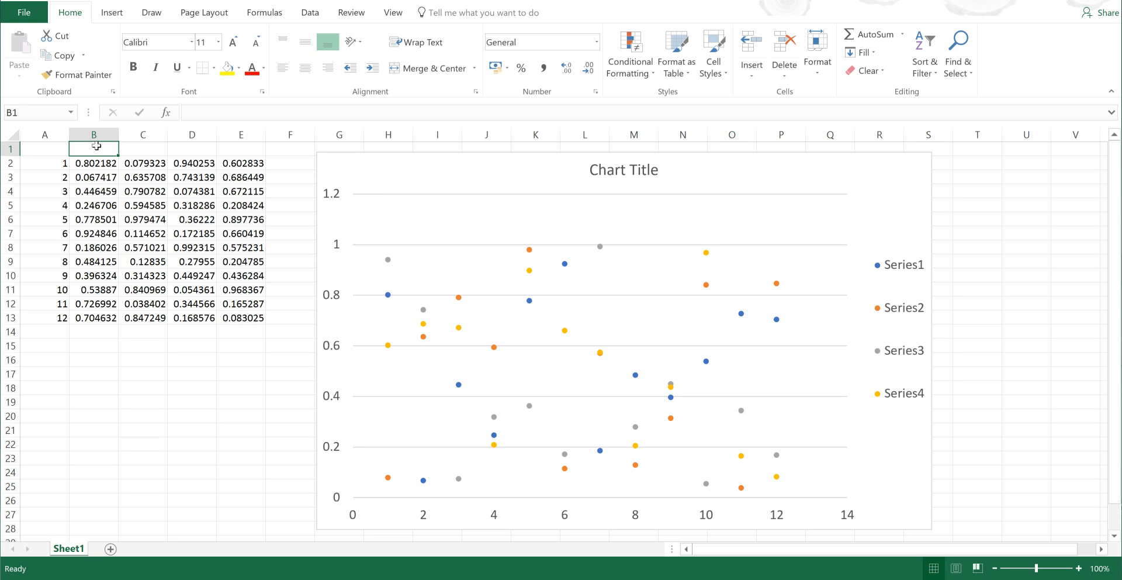
{"action": "type", "text": "CO"}
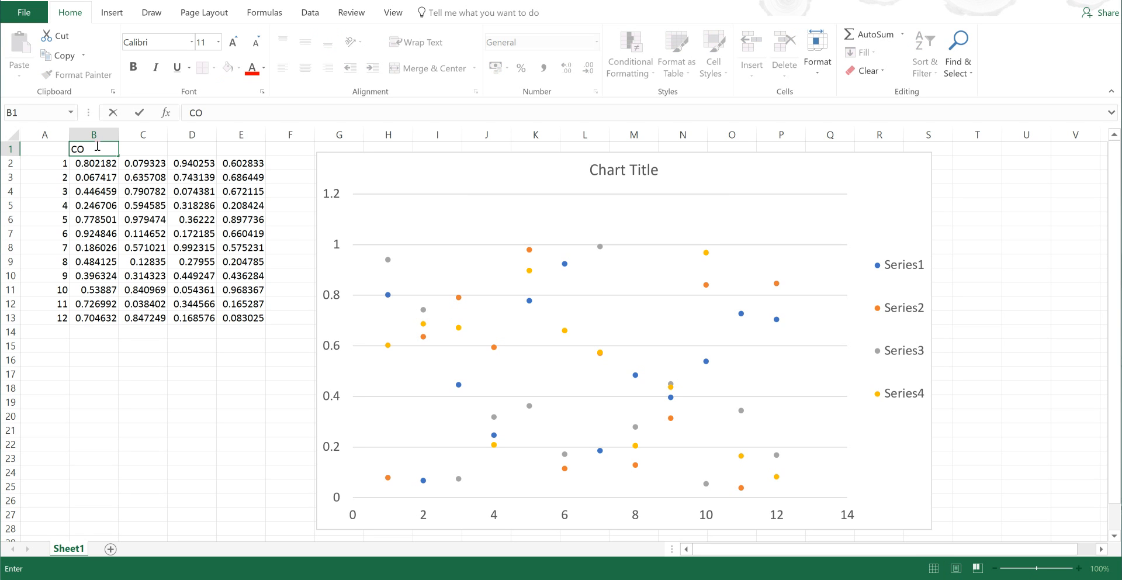
- Insert a Subscript Two symbol from the Superscripts and Subscripts subset so B1 reads CO₂
{"action": "left_click", "coordinate": [111, 12]}
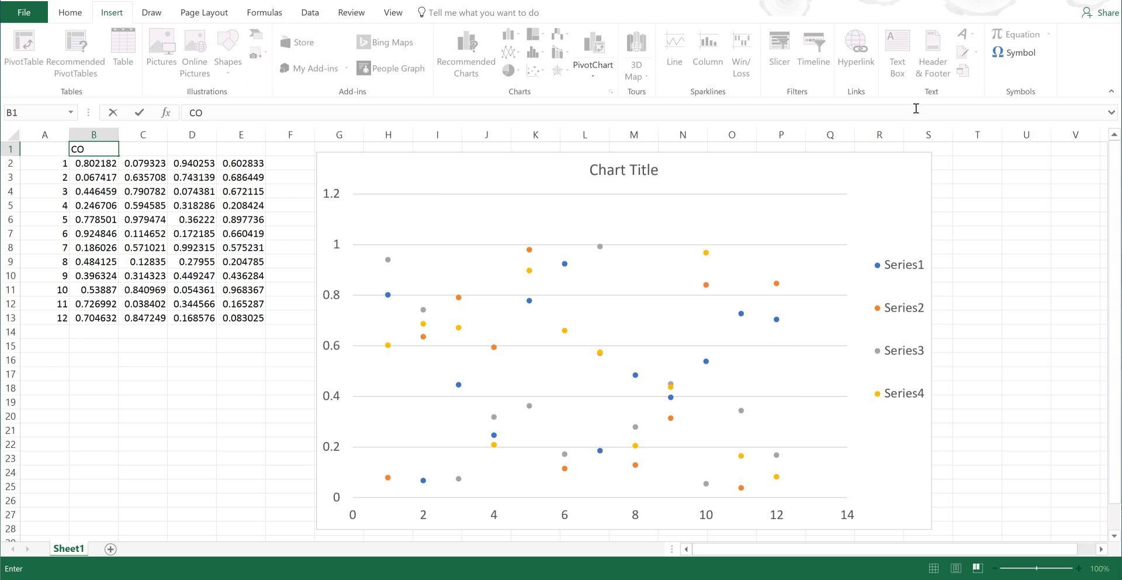
{"action": "left_click", "coordinate": [1019, 53]}
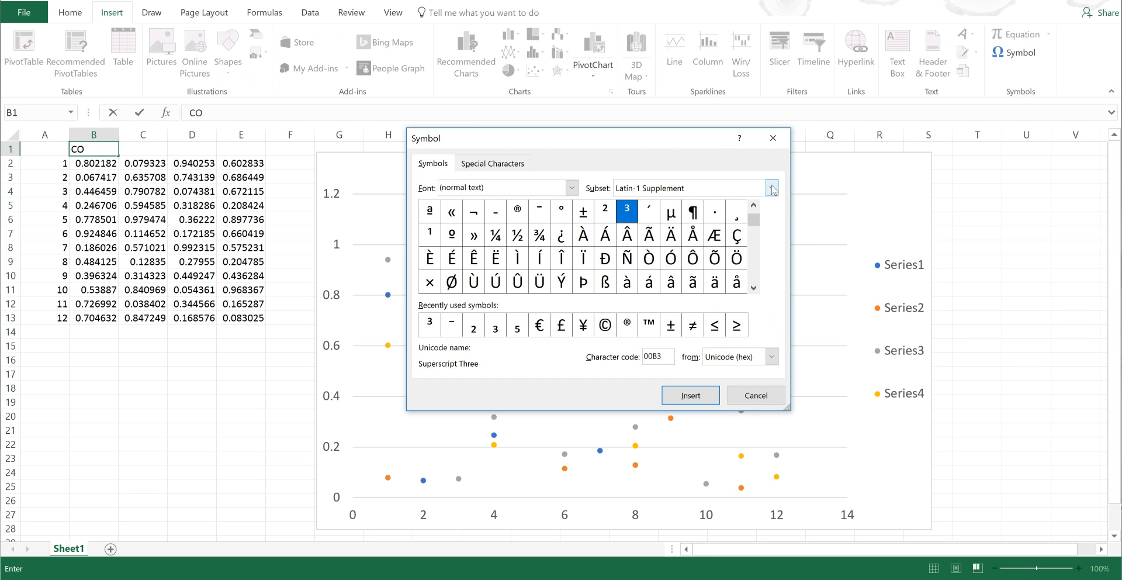
{"action": "left_click", "coordinate": [771, 187]}
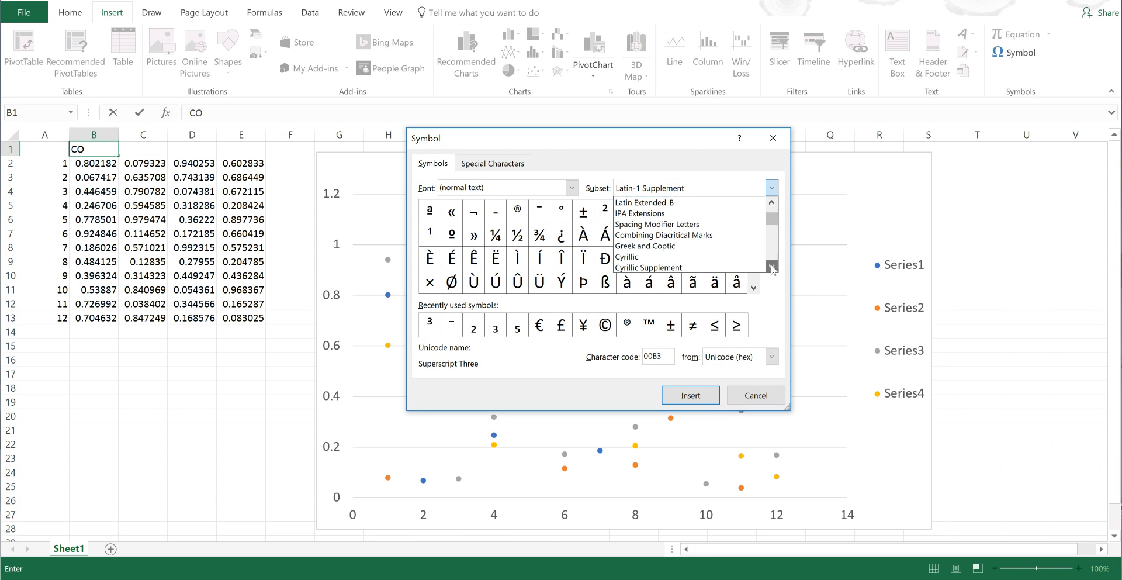
{"action": "left_click", "coordinate": [771, 267]}
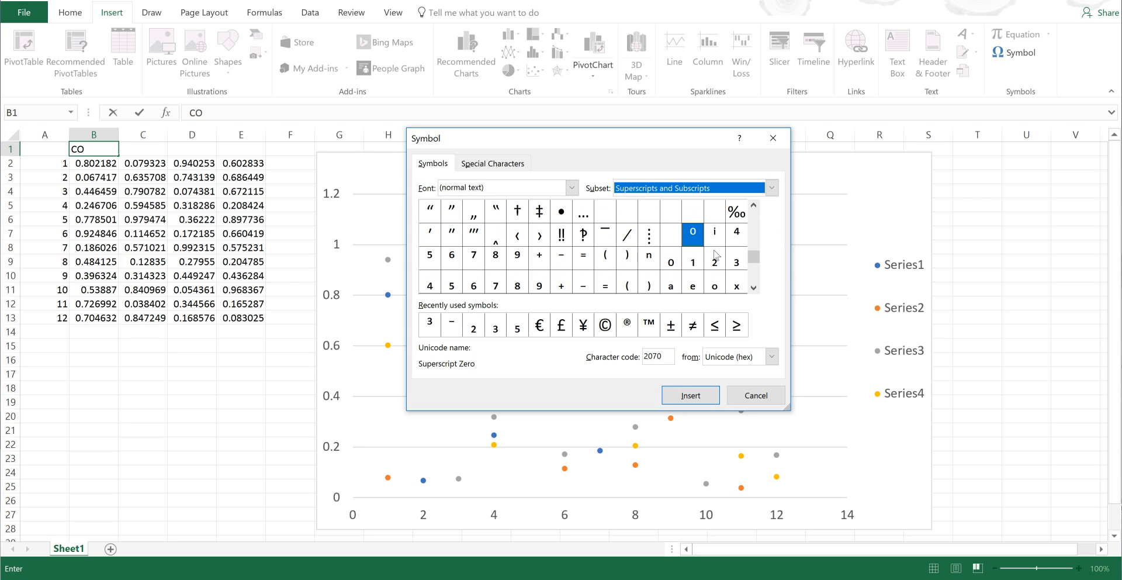
{"action": "left_click", "coordinate": [714, 262]}
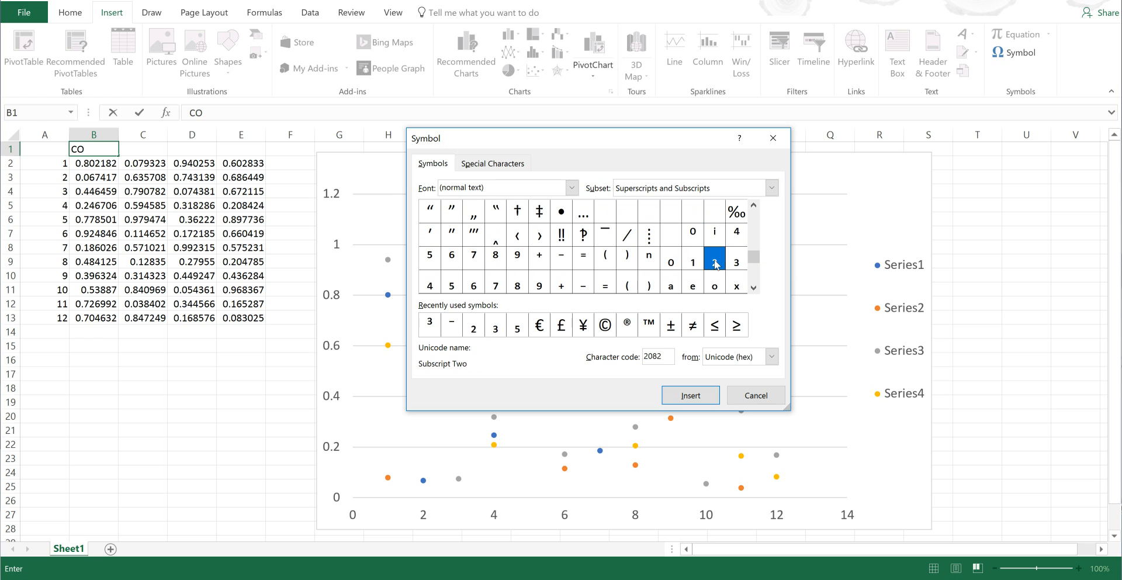
{"action": "left_click", "coordinate": [689, 394]}
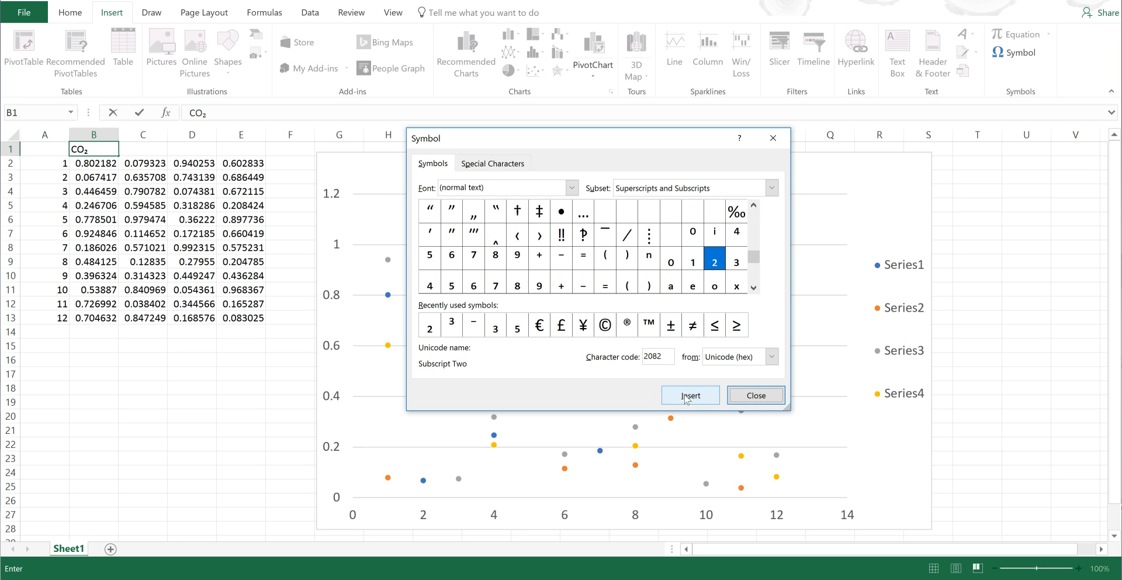
{"action": "left_click", "coordinate": [754, 394]}
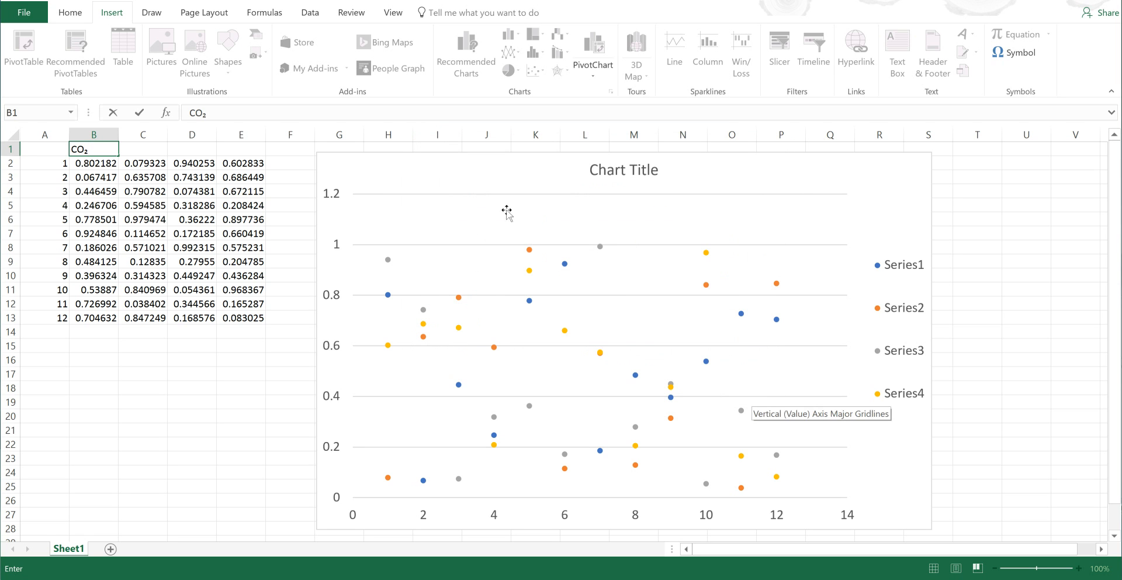
- Set Series1's name to =Sheet1!$B$1 in Select Data so the legend shows CO₂
{"action": "left_click", "coordinate": [508, 212]}
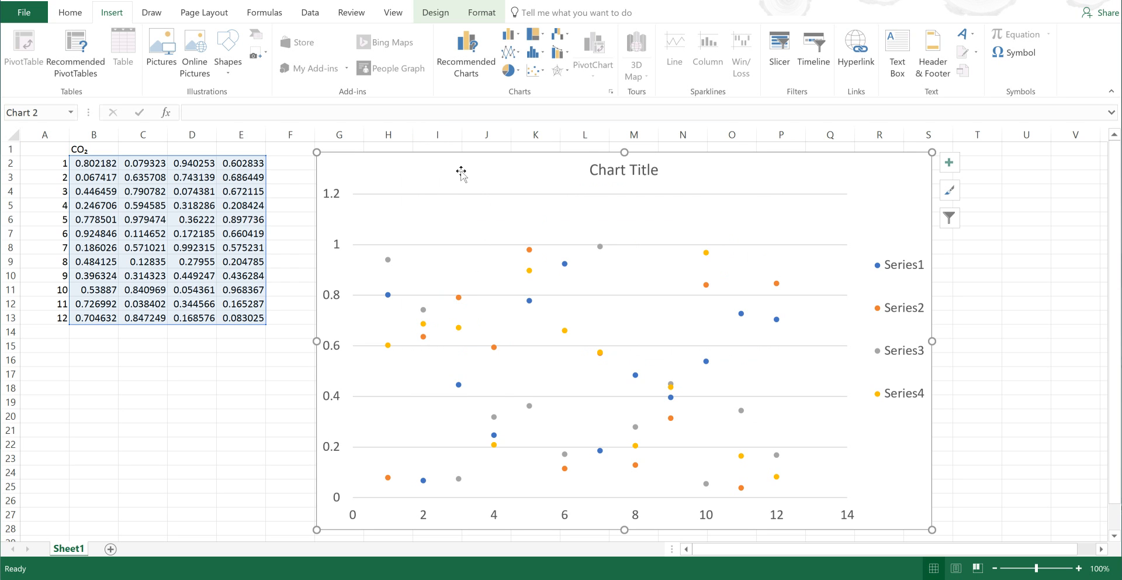
{"action": "right_click", "coordinate": [462, 170]}
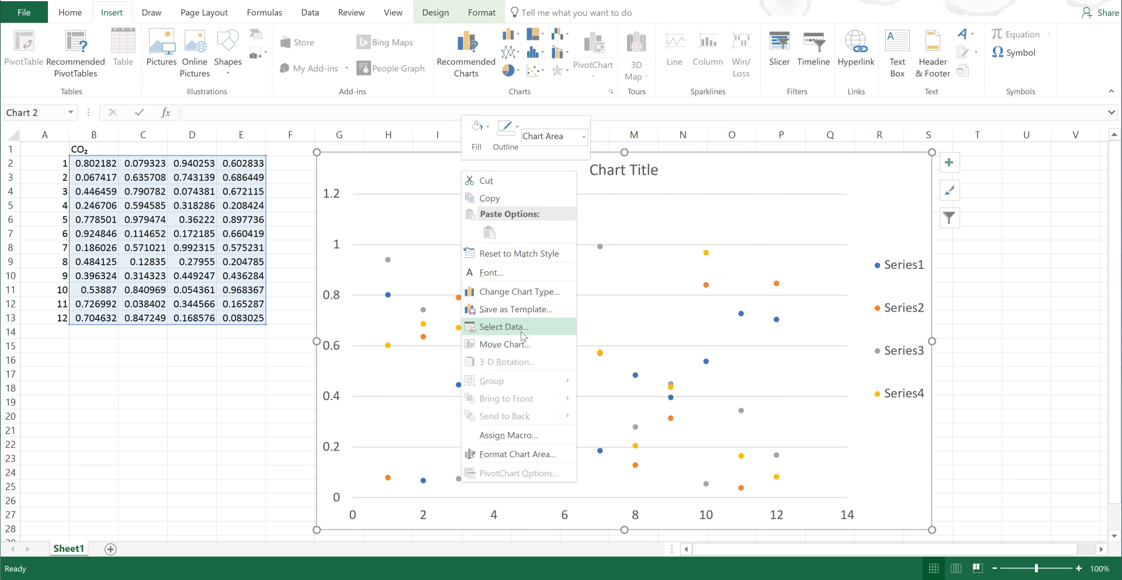
{"action": "left_click", "coordinate": [501, 327]}
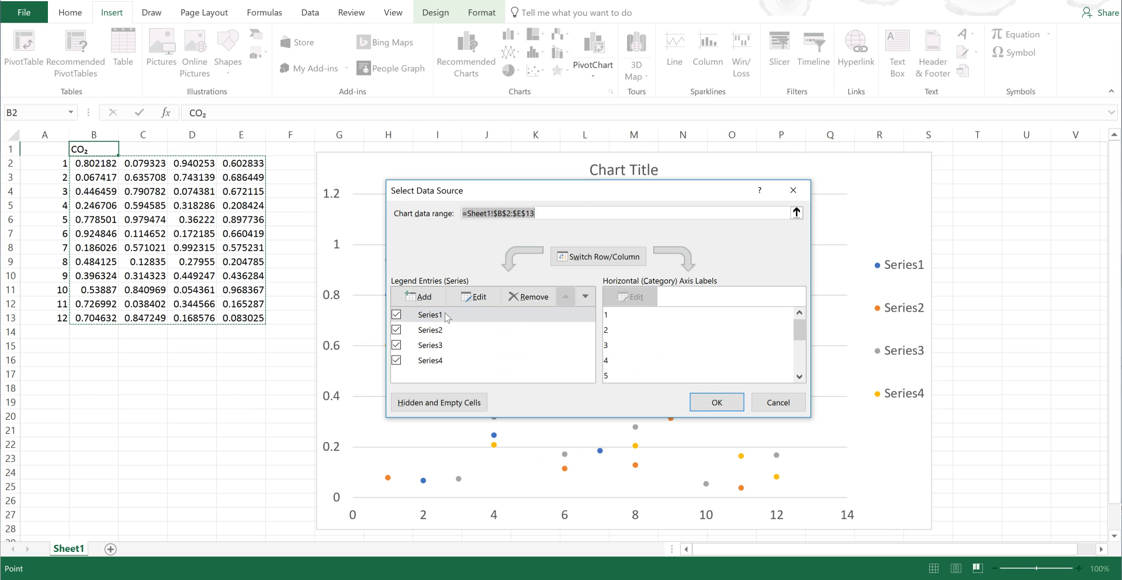
{"action": "left_click", "coordinate": [430, 314]}
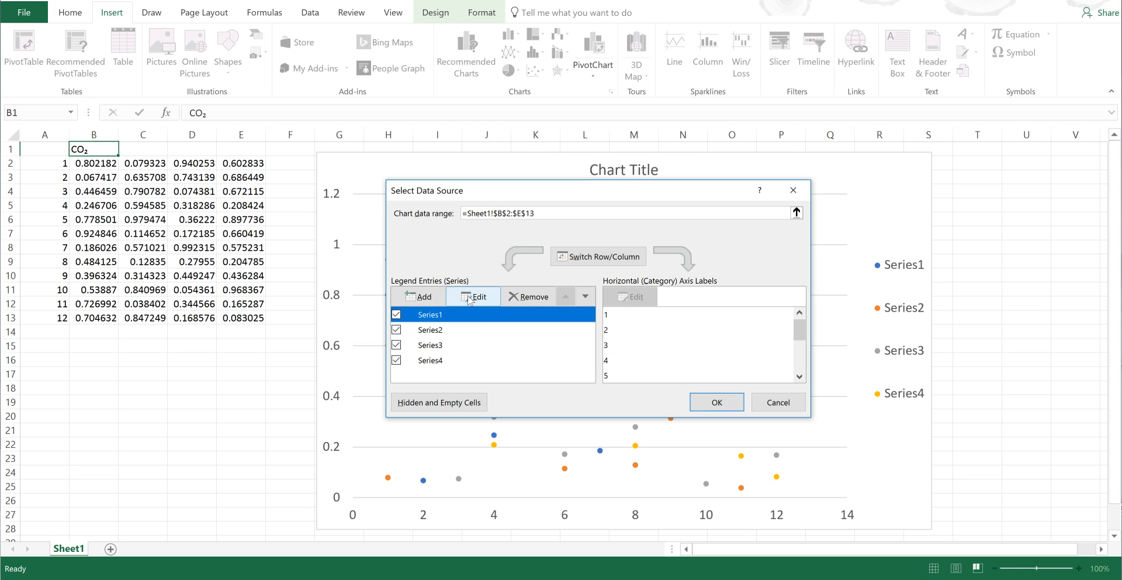
{"action": "left_click", "coordinate": [476, 297]}
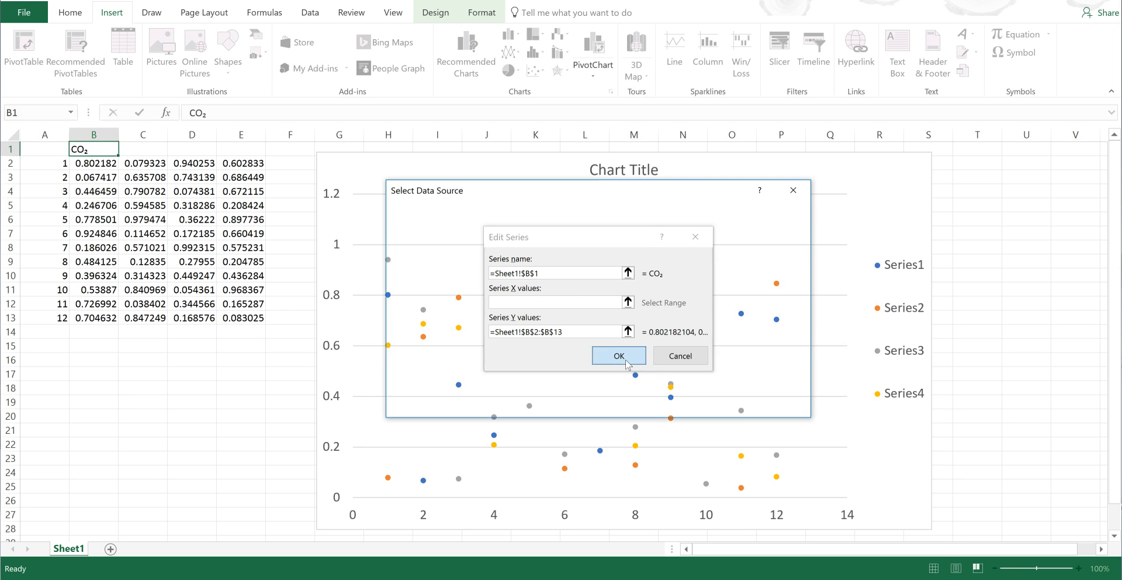
{"action": "left_click", "coordinate": [618, 355]}
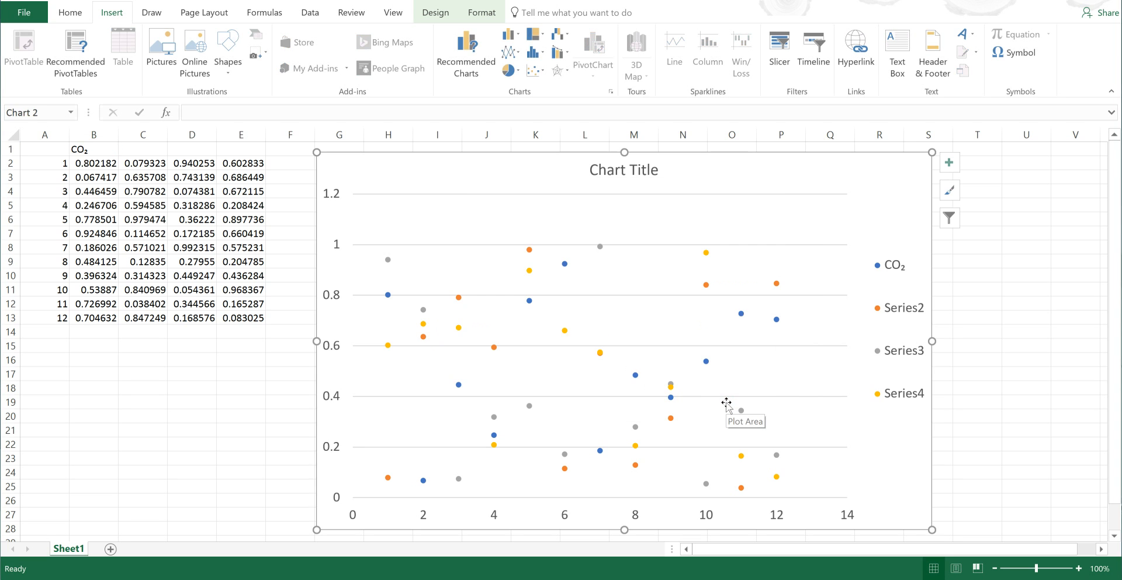
{"action": "mouse_move", "coordinate": [881, 294]}
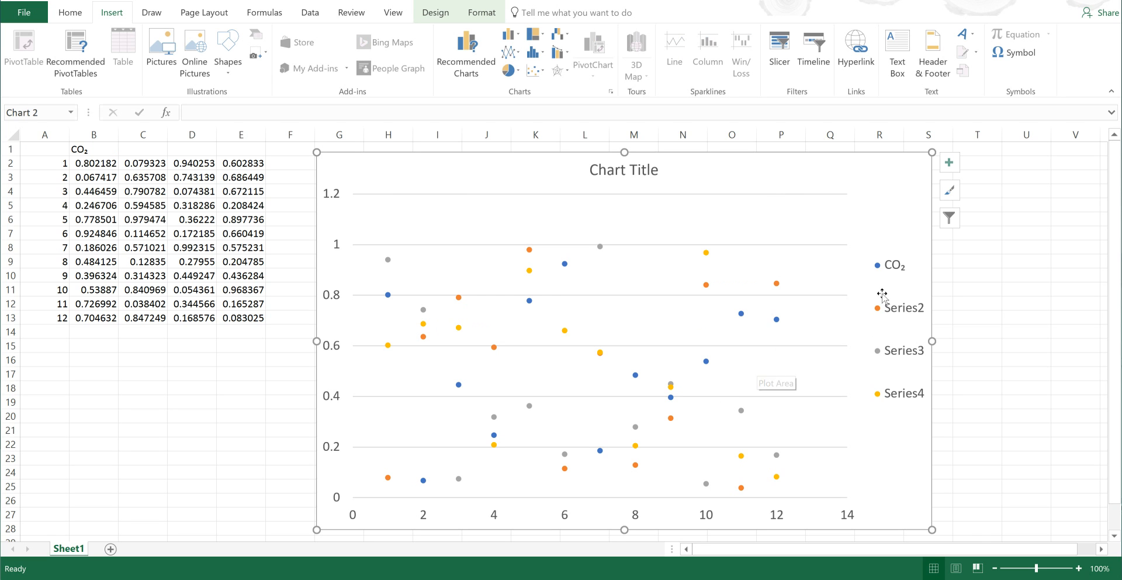
{"action": "mouse_move", "coordinate": [897, 293]}
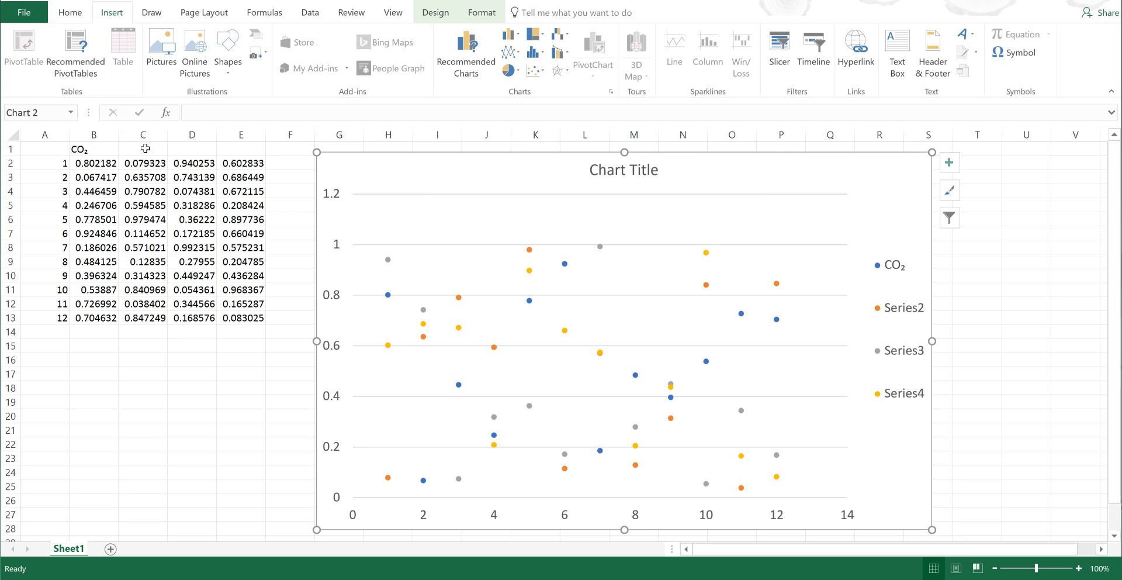
- Enter gm in C1 and insert superscript minus and three symbols to make gm⁻³
{"action": "left_click", "coordinate": [142, 149]}
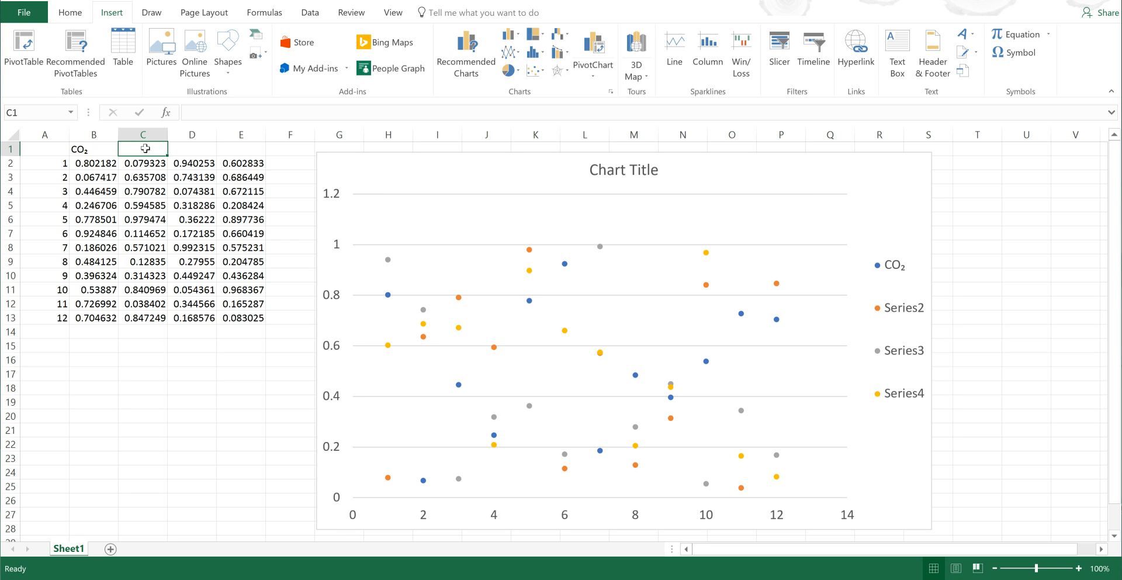
{"action": "type", "text": "gm"}
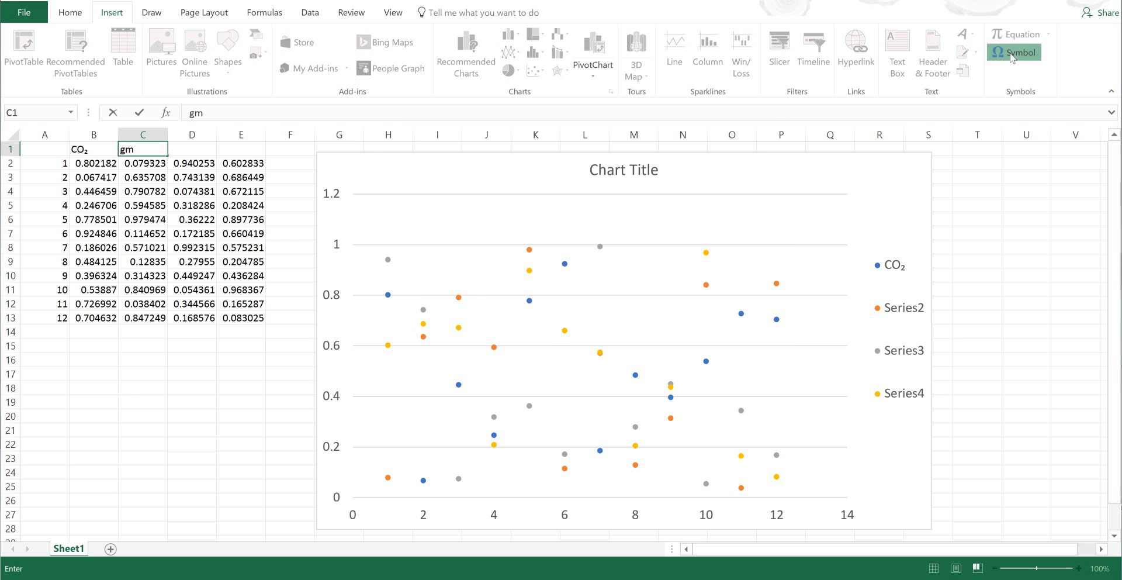
{"action": "left_click", "coordinate": [1013, 52]}
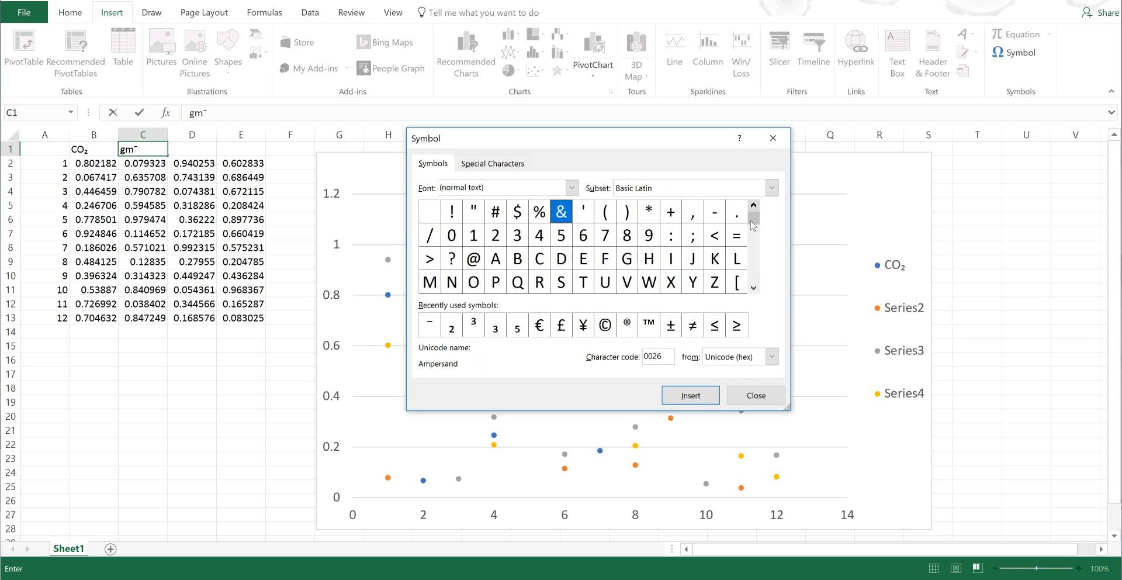
{"action": "left_click", "coordinate": [753, 289]}
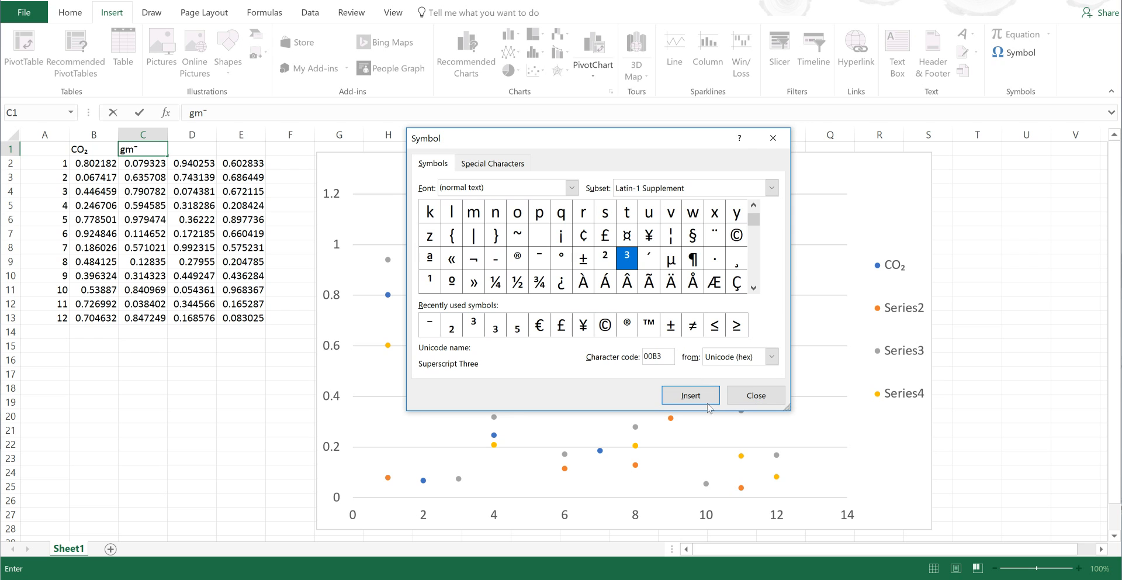
{"action": "left_click", "coordinate": [690, 393]}
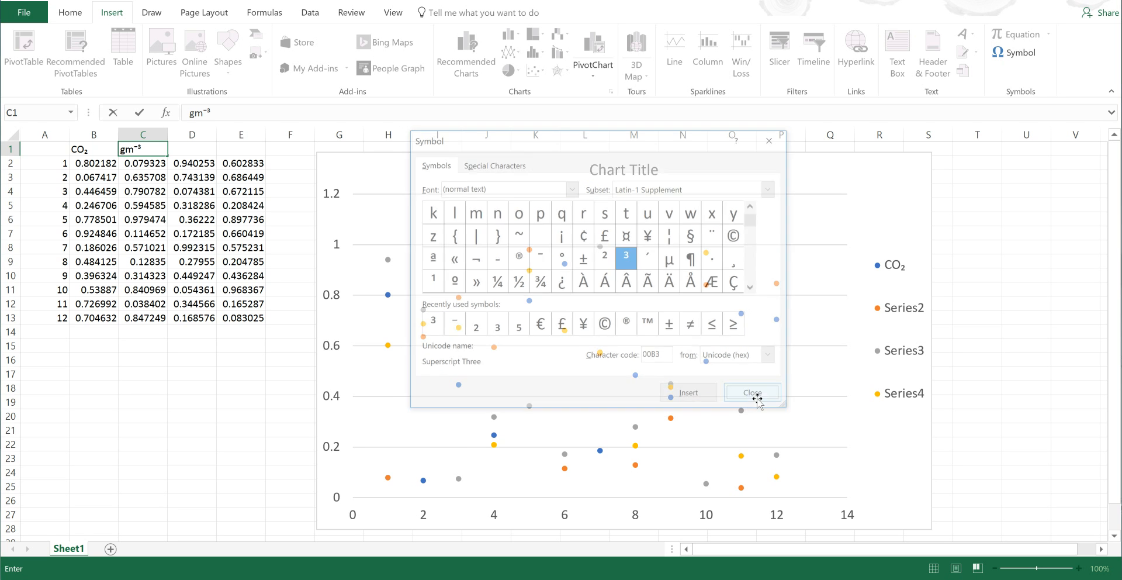
{"action": "left_click", "coordinate": [752, 393]}
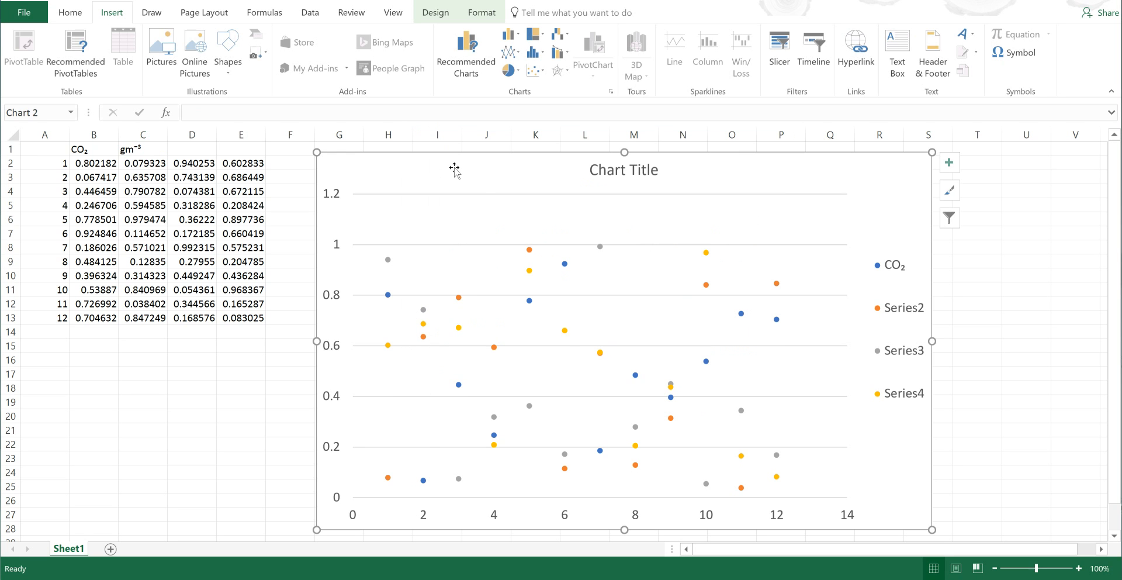
{"action": "mouse_move", "coordinate": [505, 328]}
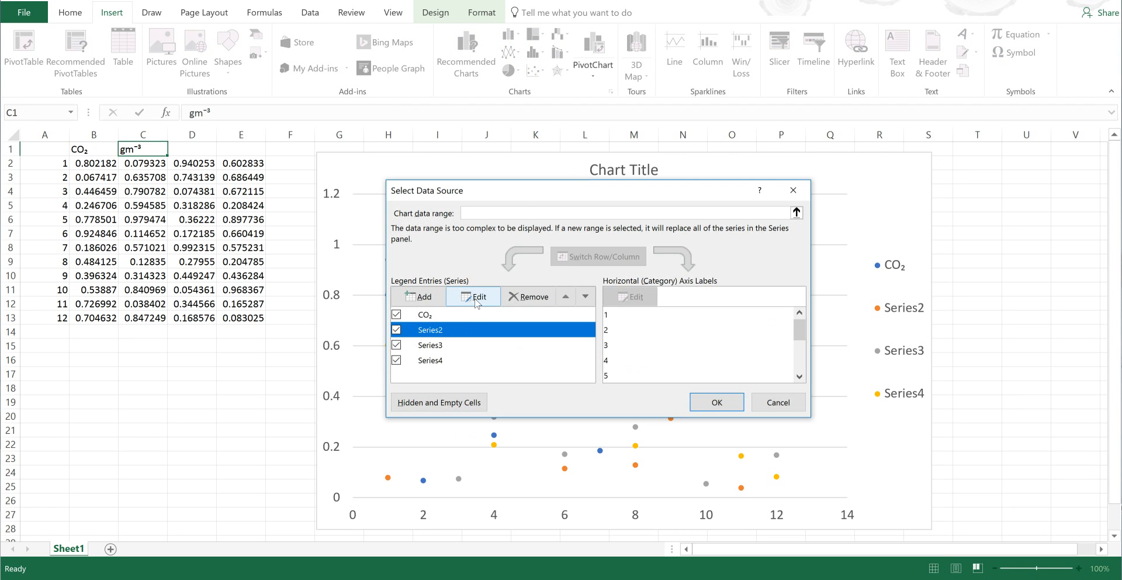
- Set Series2's name to cell C1 so the legend shows gm⁻³
{"action": "left_click", "coordinate": [473, 296]}
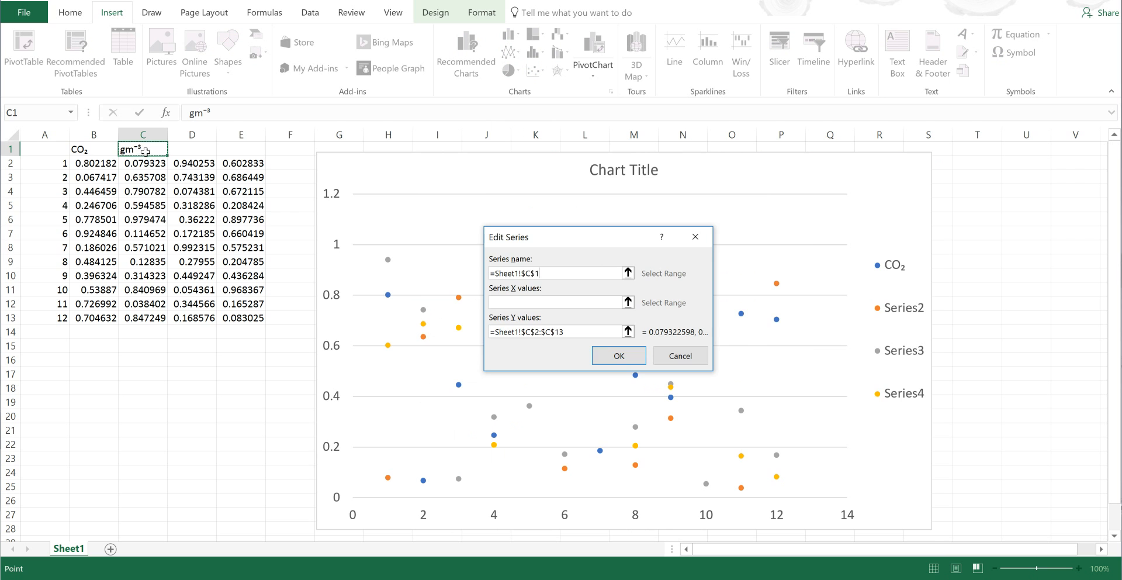
{"action": "left_click", "coordinate": [617, 356]}
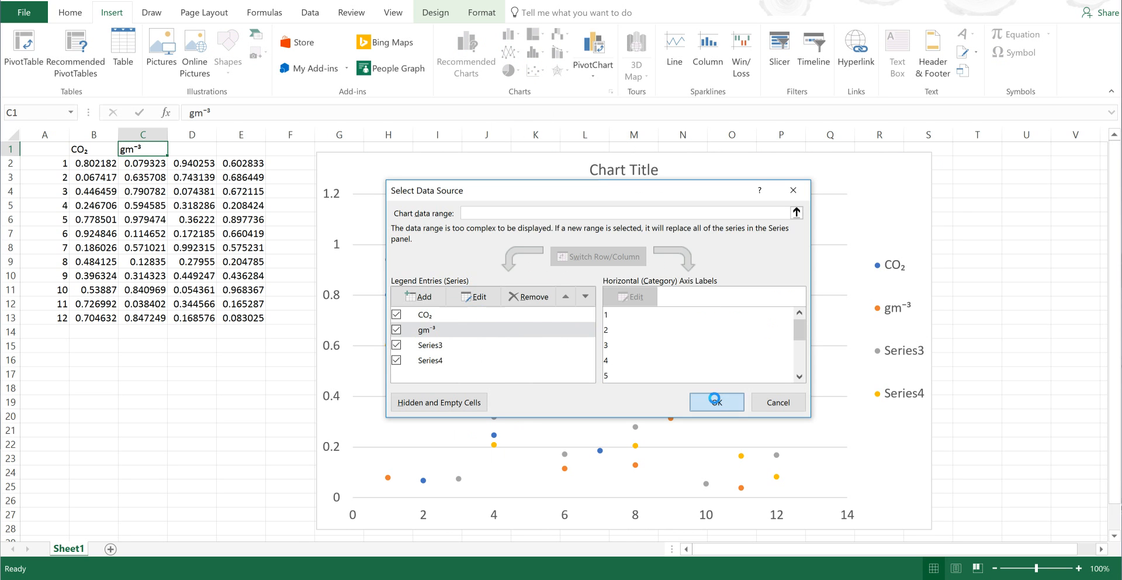
{"action": "left_click", "coordinate": [715, 402]}
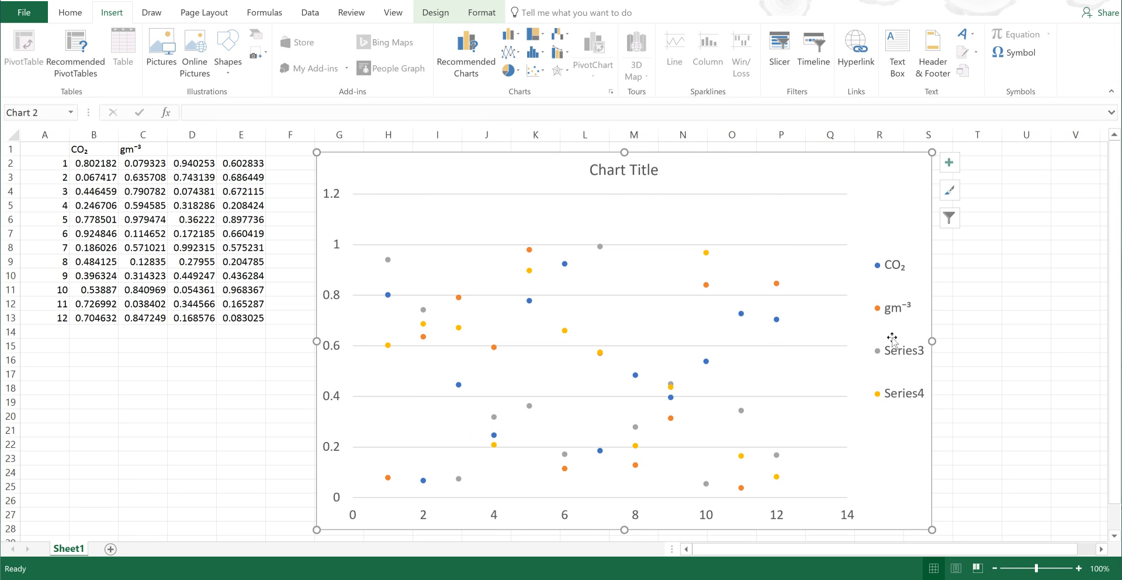
{"action": "mouse_move", "coordinate": [903, 349]}
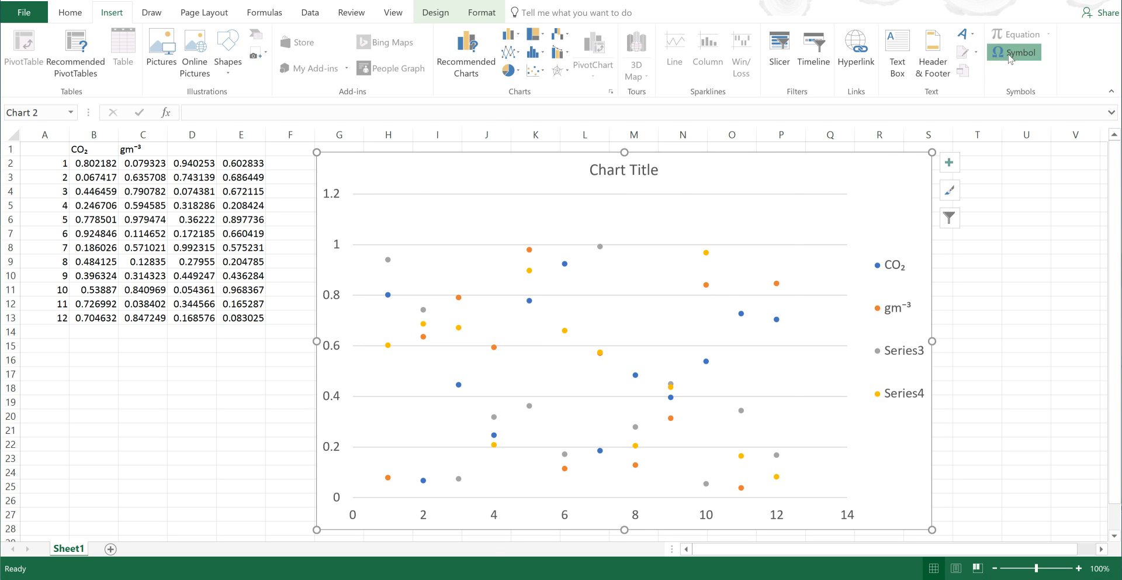
{"action": "left_click", "coordinate": [1012, 52]}
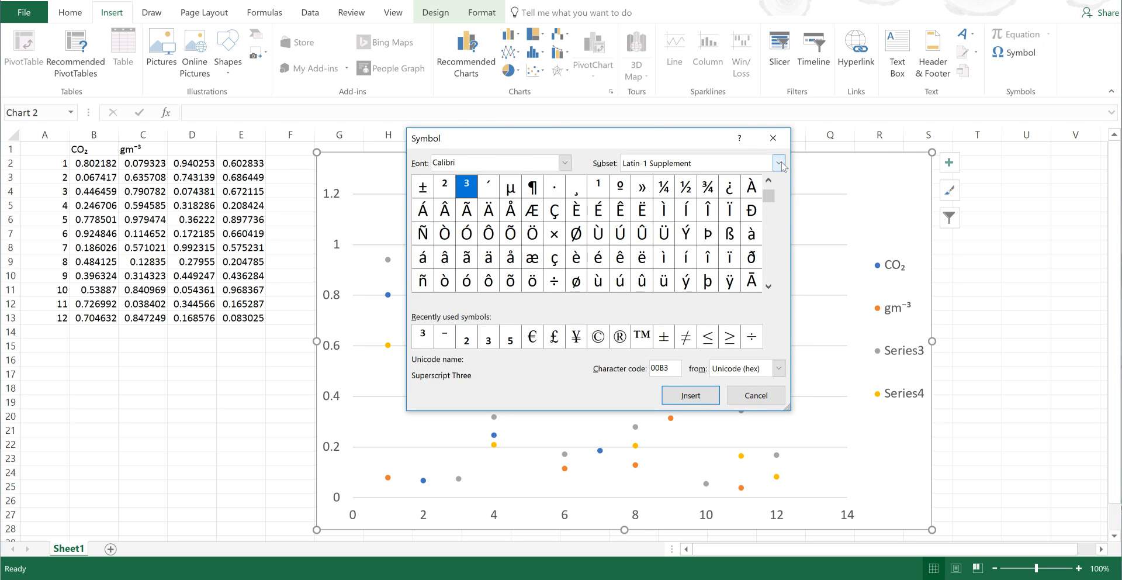
{"action": "left_click", "coordinate": [779, 162]}
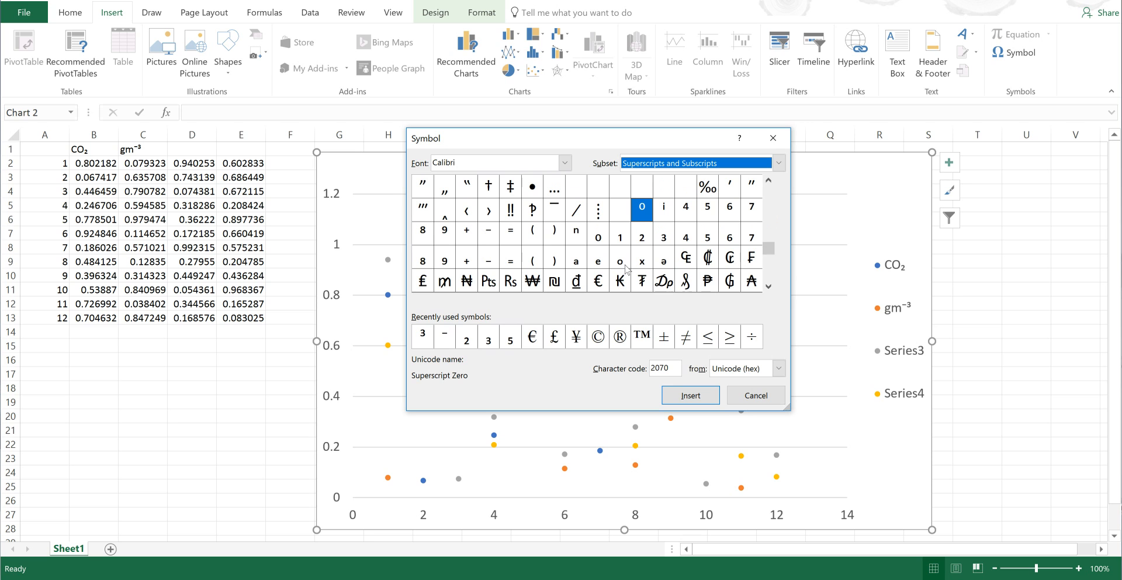
{"action": "mouse_move", "coordinate": [620, 263]}
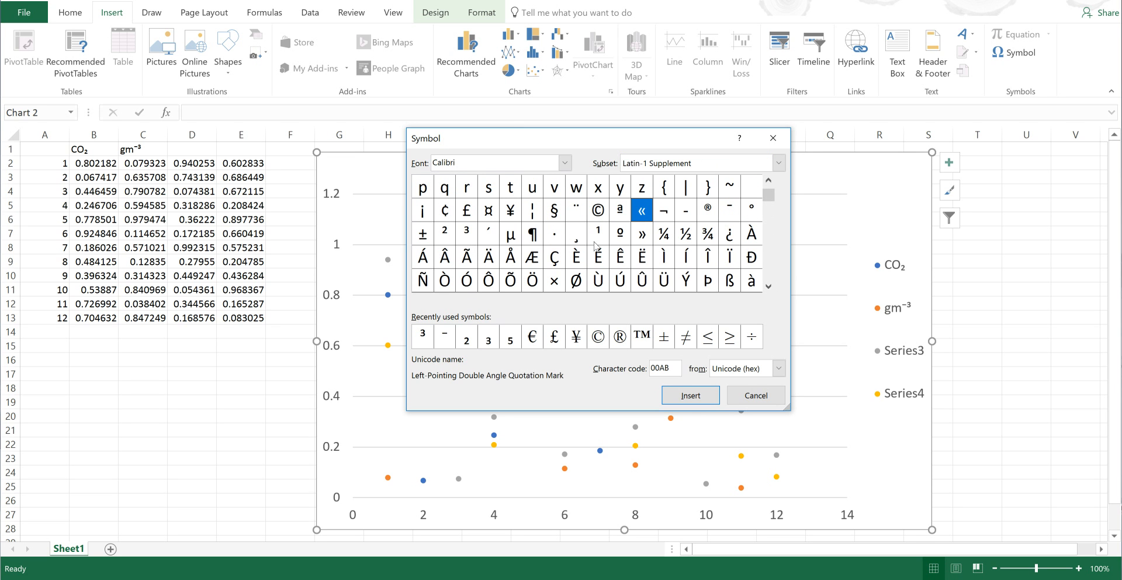
{"action": "mouse_move", "coordinate": [596, 310]}
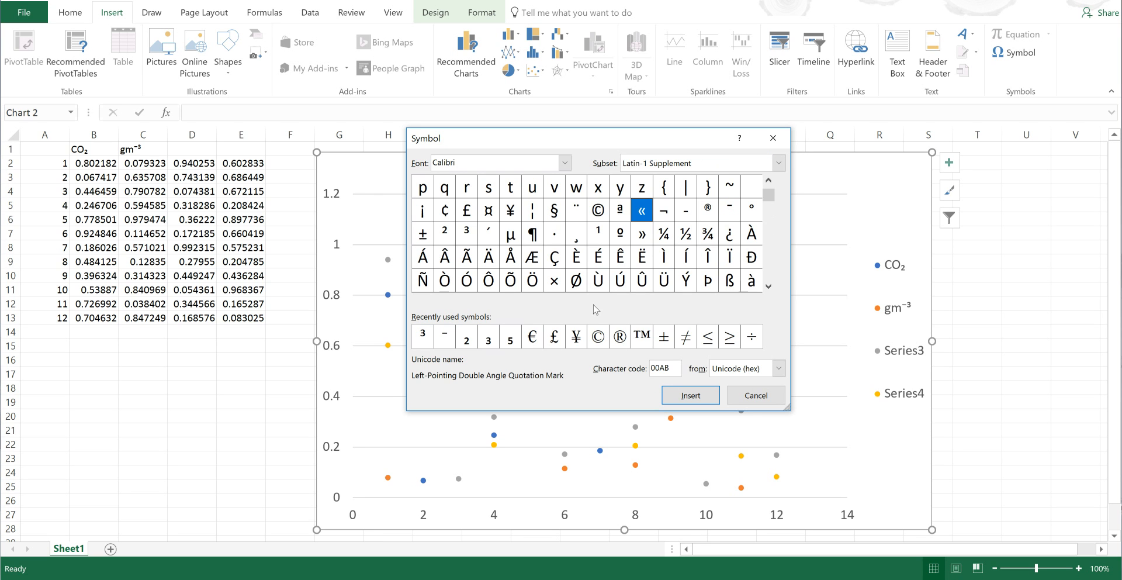
{"action": "mouse_move", "coordinate": [596, 311]}
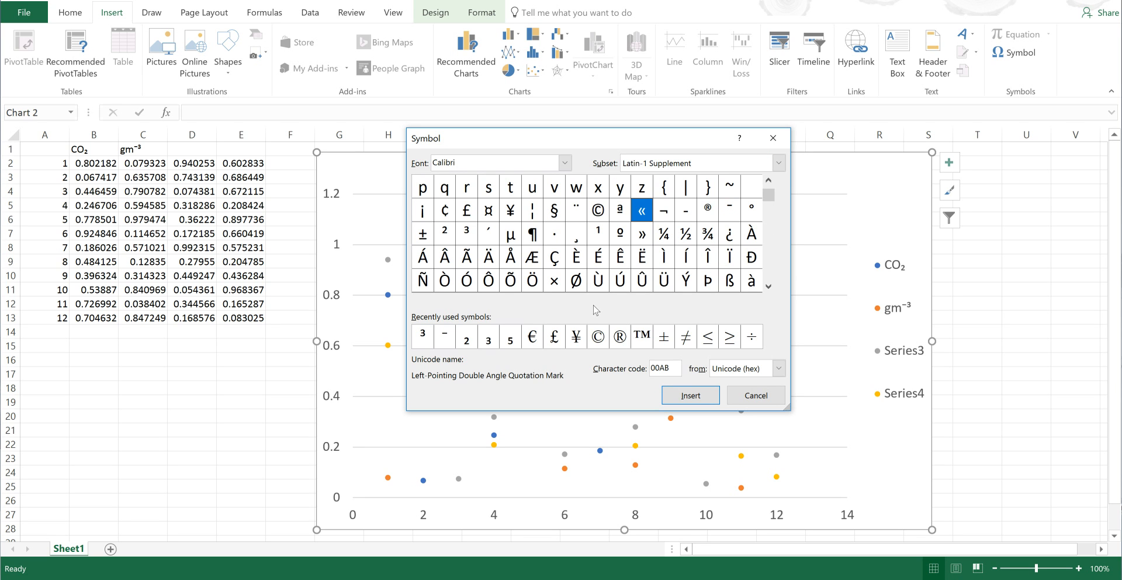
{"action": "left_click", "coordinate": [754, 395]}
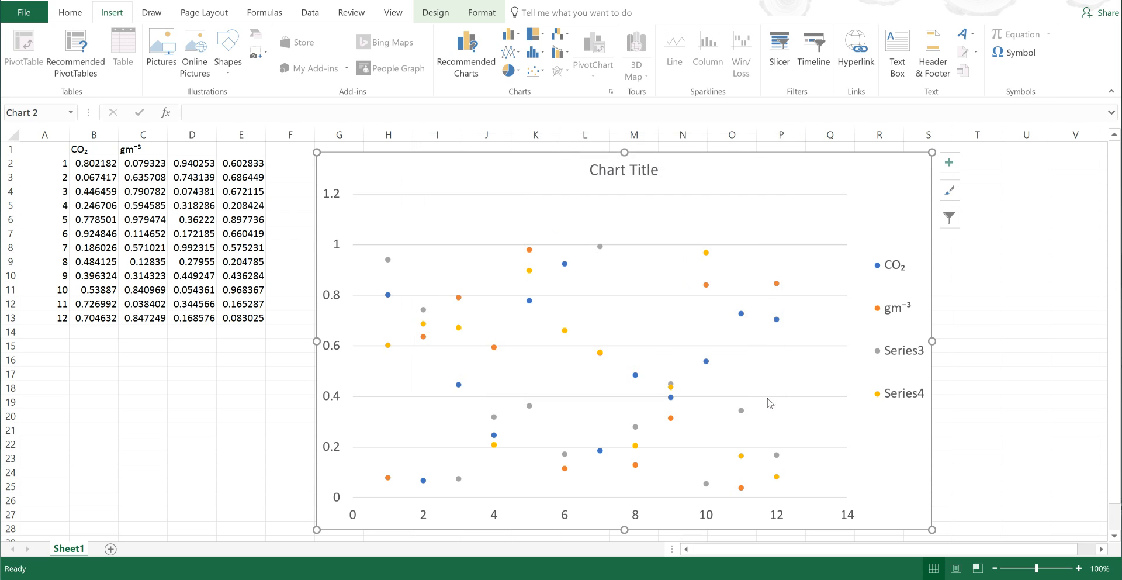
{"action": "mouse_move", "coordinate": [768, 400]}
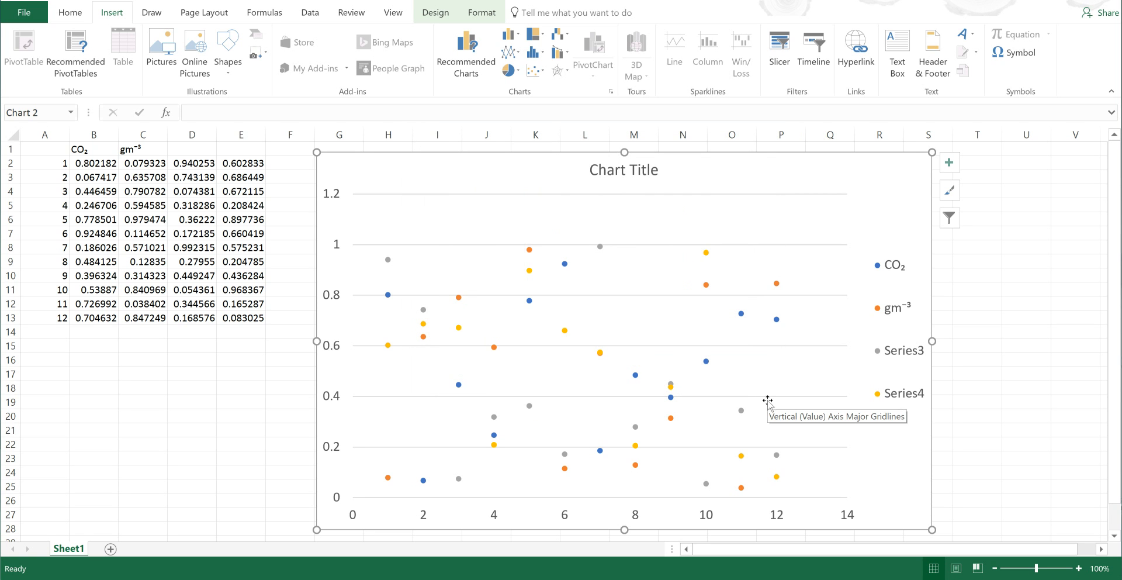
- Draw a No Fill text box over the Series3 legend entry and enter m2 in it
{"action": "left_click", "coordinate": [896, 48]}
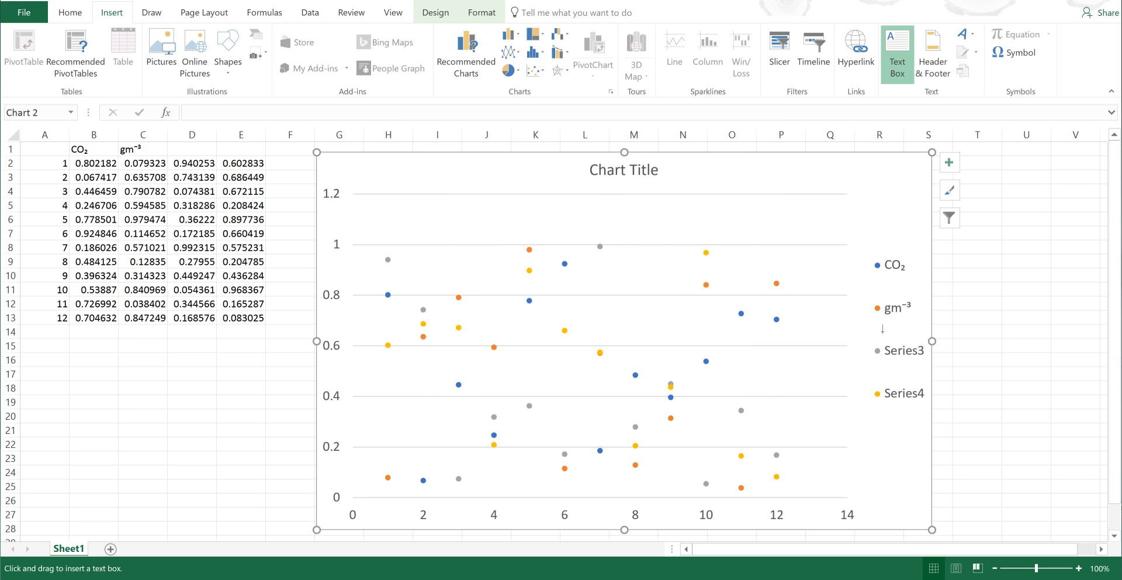
{"action": "left_click", "coordinate": [69, 12]}
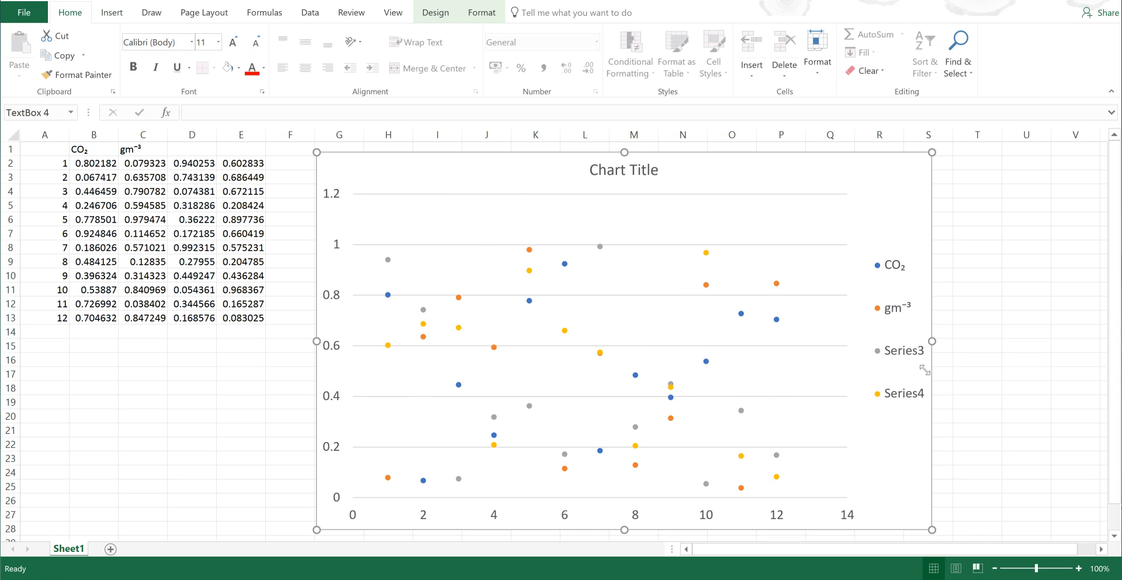
{"action": "left_click", "coordinate": [481, 12]}
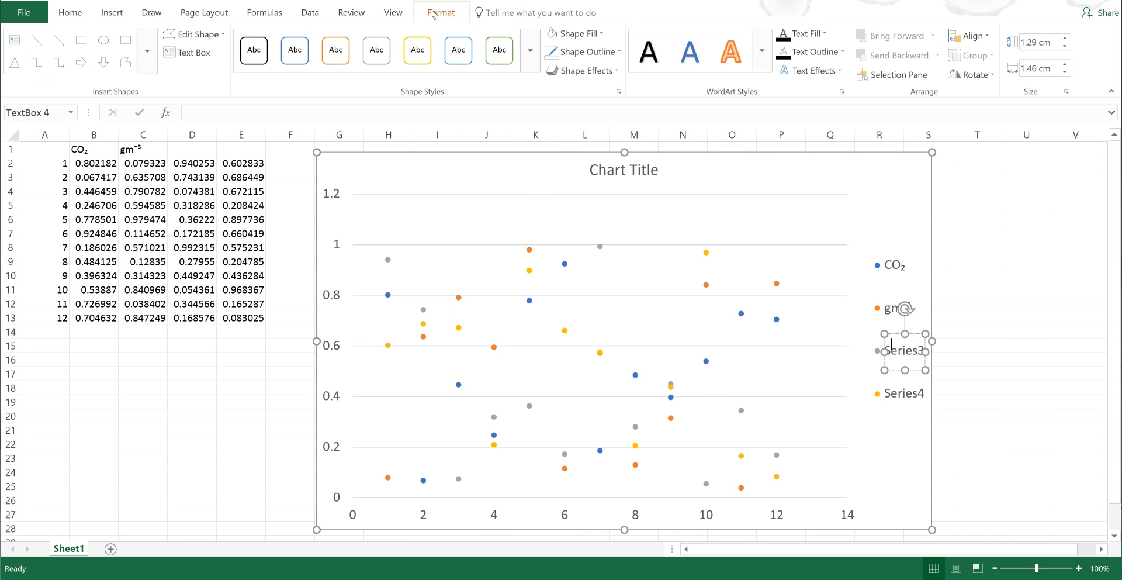
{"action": "left_click", "coordinate": [577, 32]}
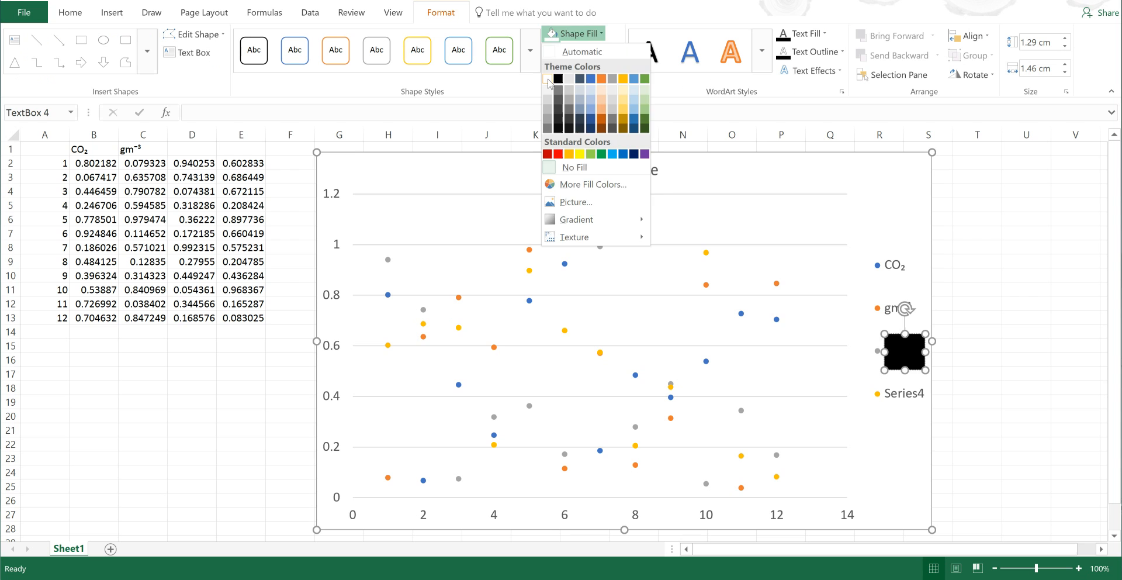
{"action": "left_click", "coordinate": [581, 52]}
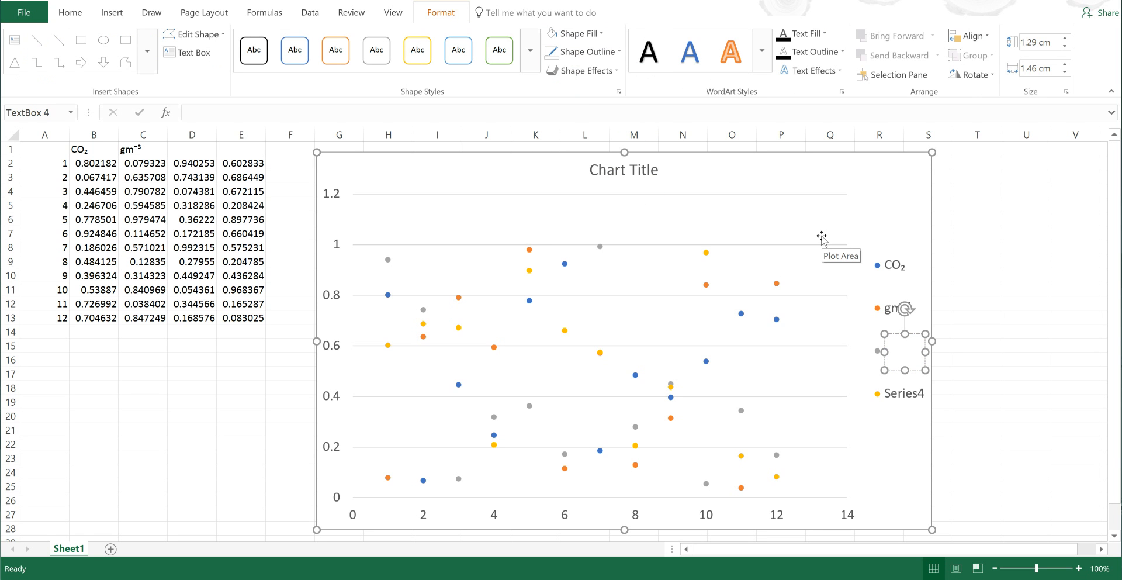
{"action": "type", "text": "m"}
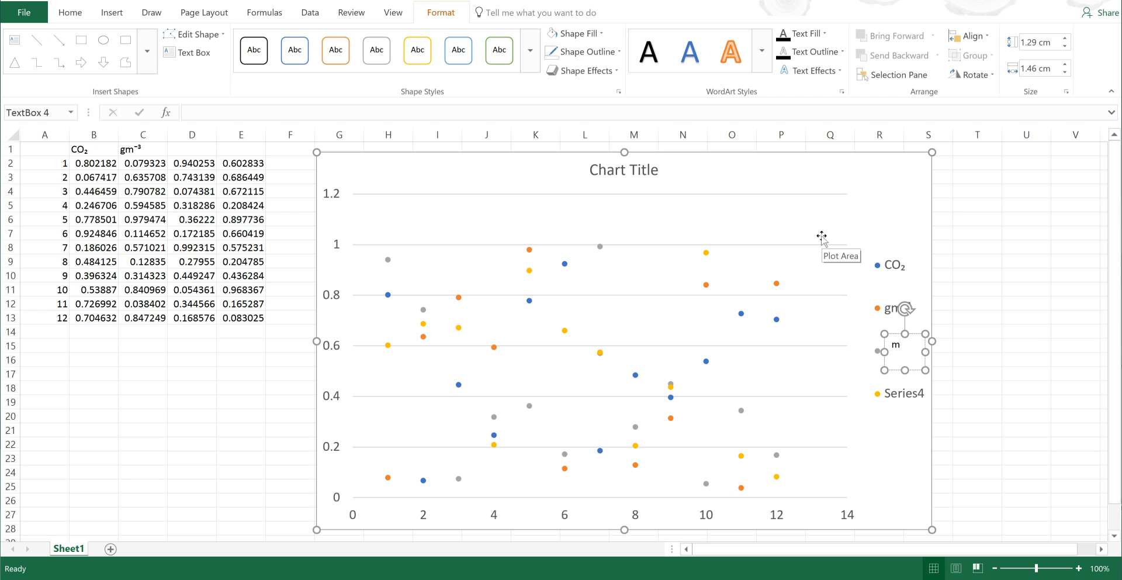
{"action": "type", "text": "2"}
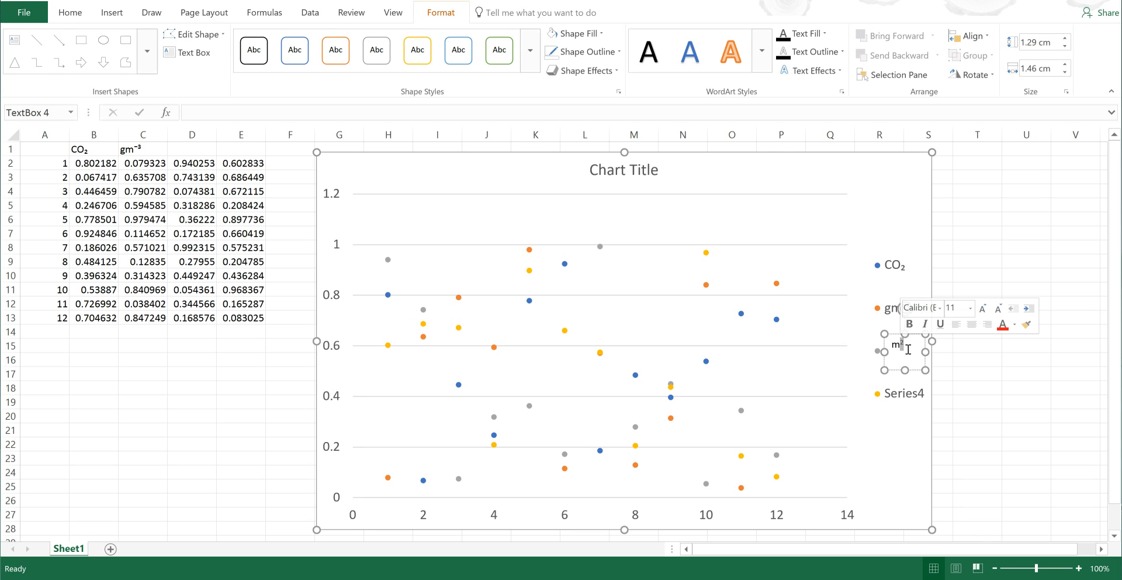
- Format the text box's 2 as subscript through the Font settings dialog
{"action": "left_click", "coordinate": [70, 12]}
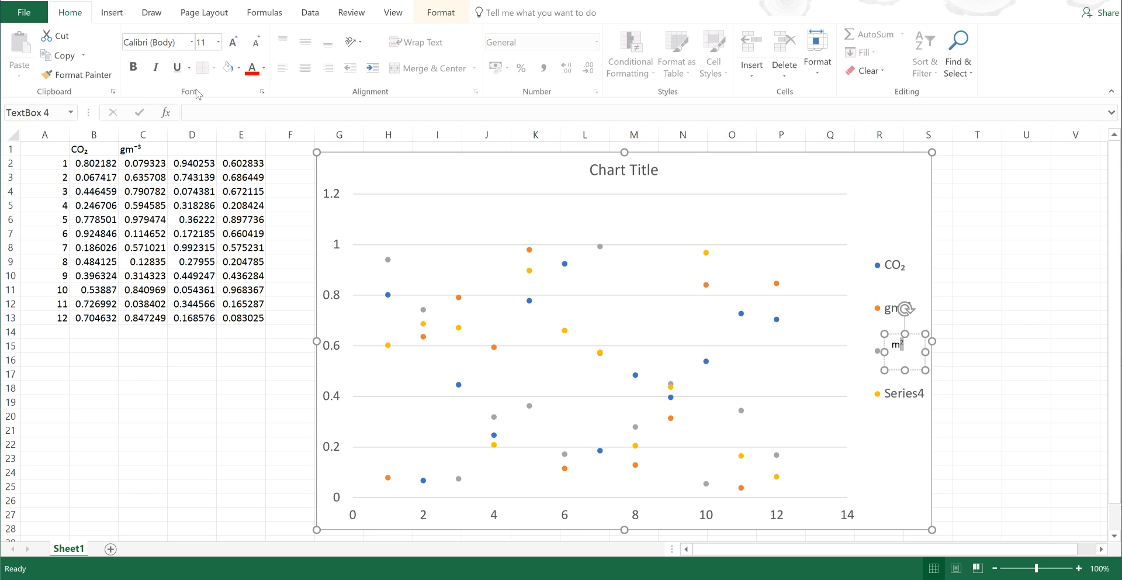
{"action": "mouse_move", "coordinate": [262, 91]}
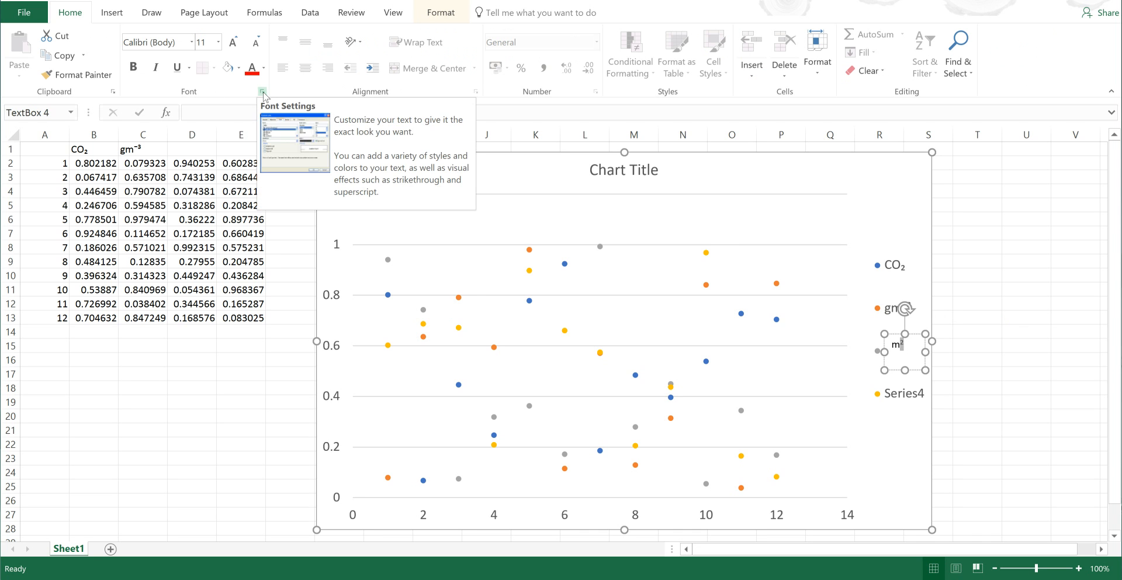
{"action": "left_click", "coordinate": [262, 91]}
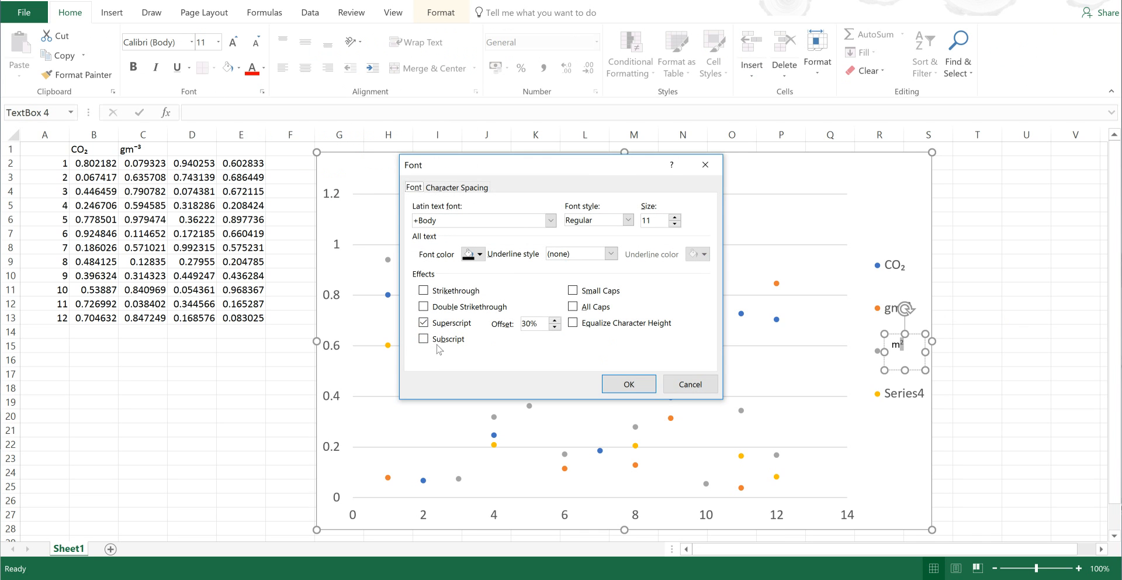
{"action": "left_click", "coordinate": [423, 339]}
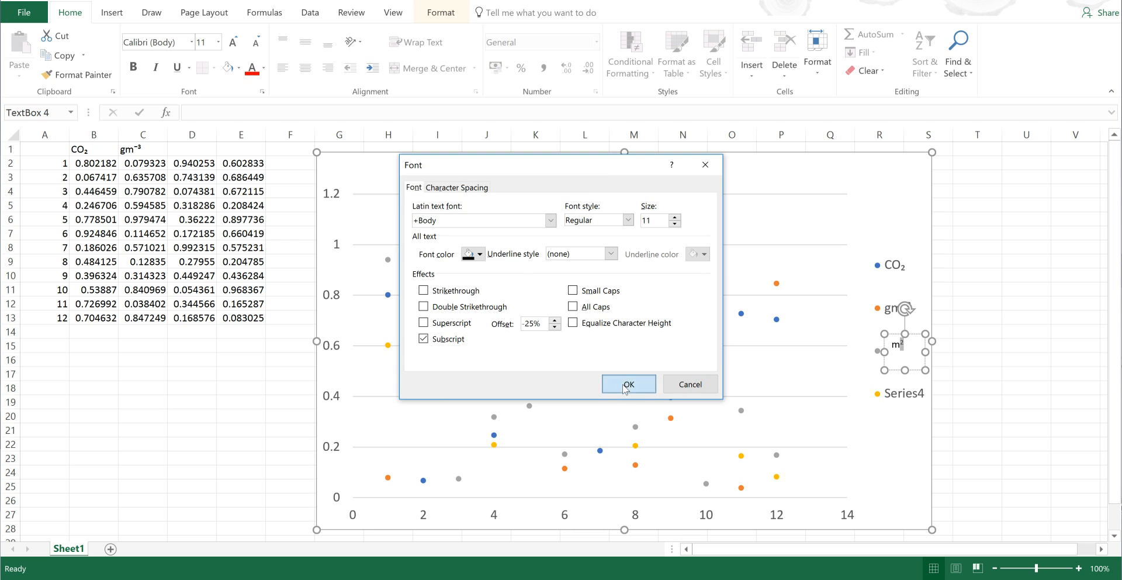
{"action": "left_click", "coordinate": [627, 383]}
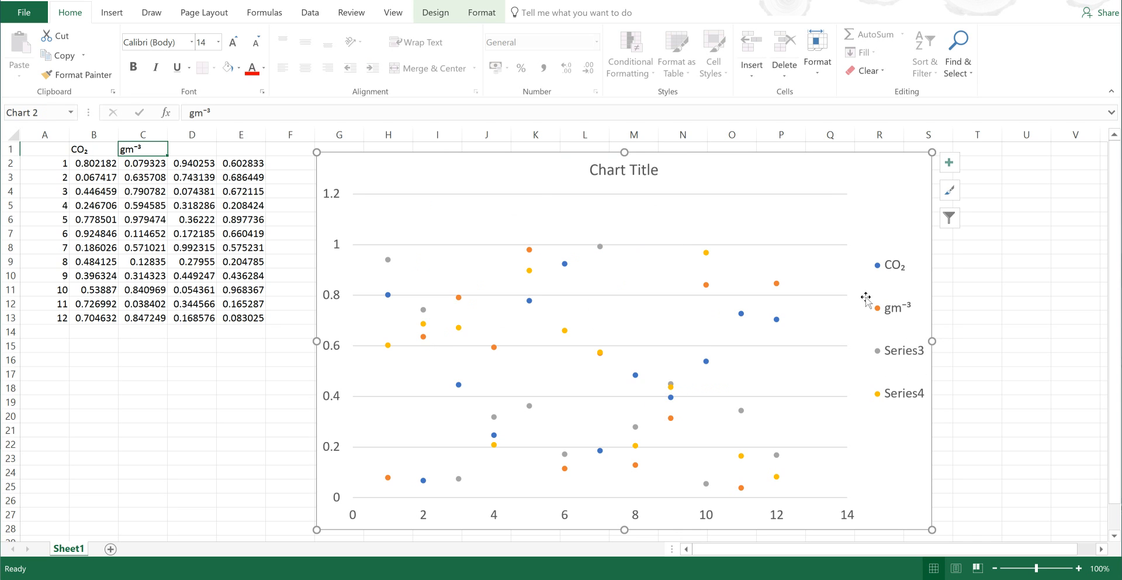
- Insert an equation box with a Script superscript structure reading eˣ
{"action": "left_click", "coordinate": [111, 12]}
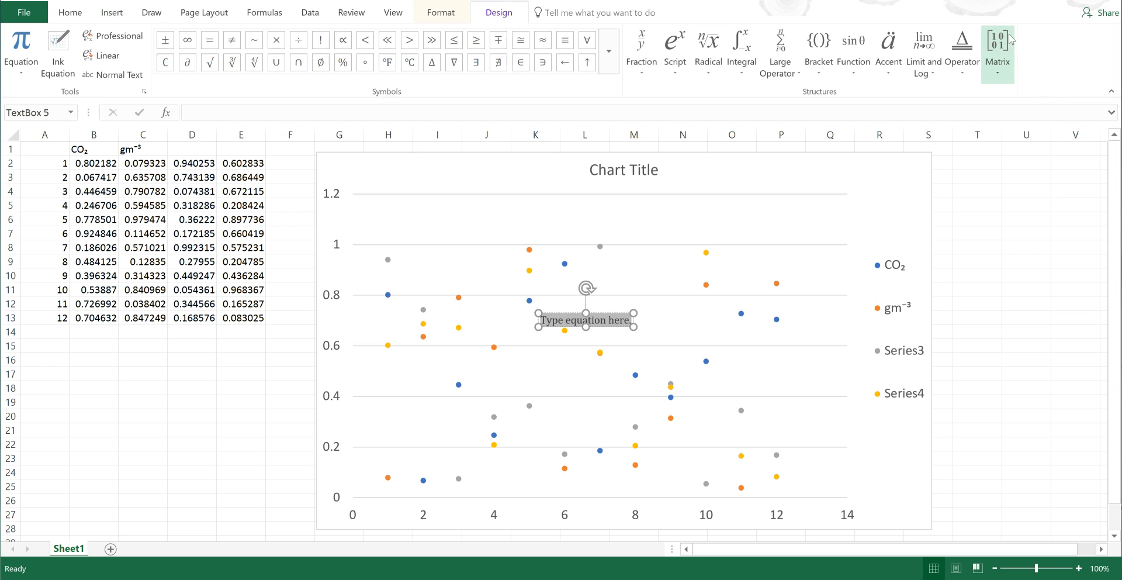
{"action": "left_click", "coordinate": [673, 47]}
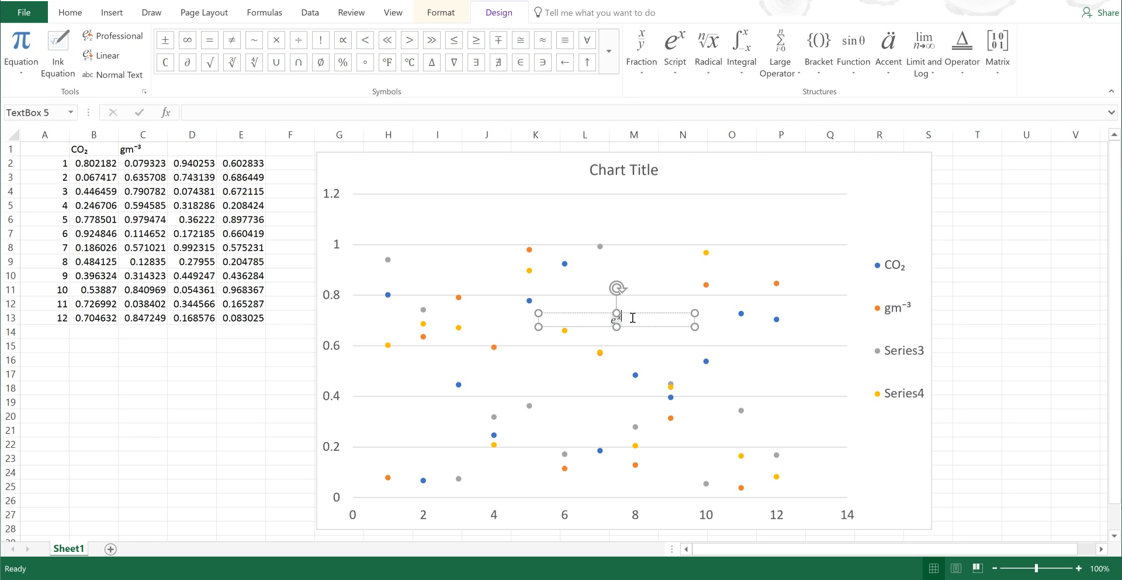
{"action": "left_click", "coordinate": [71, 12]}
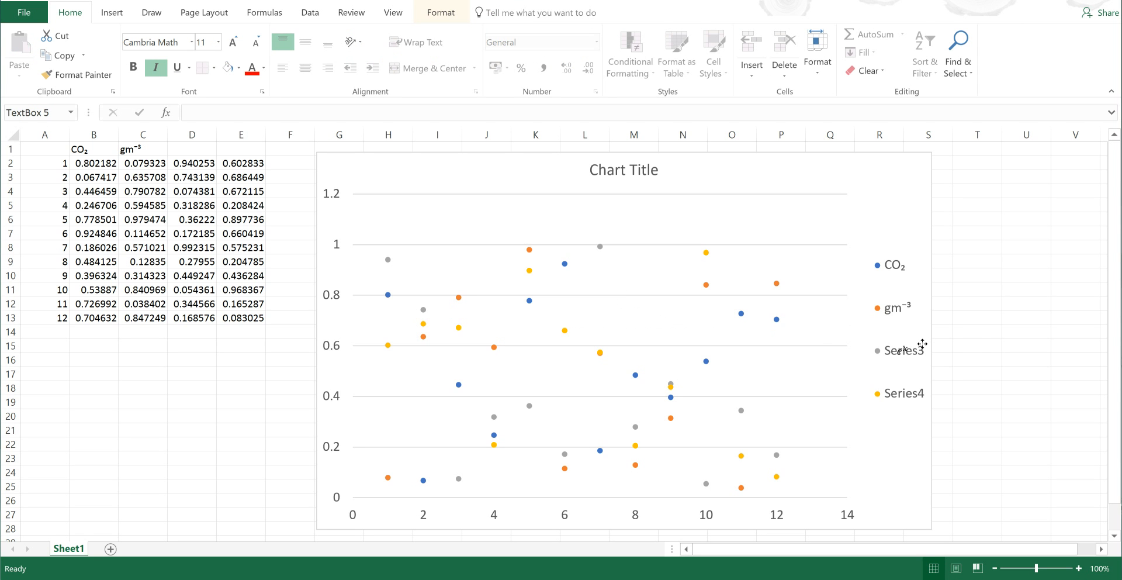
{"action": "left_click", "coordinate": [905, 350]}
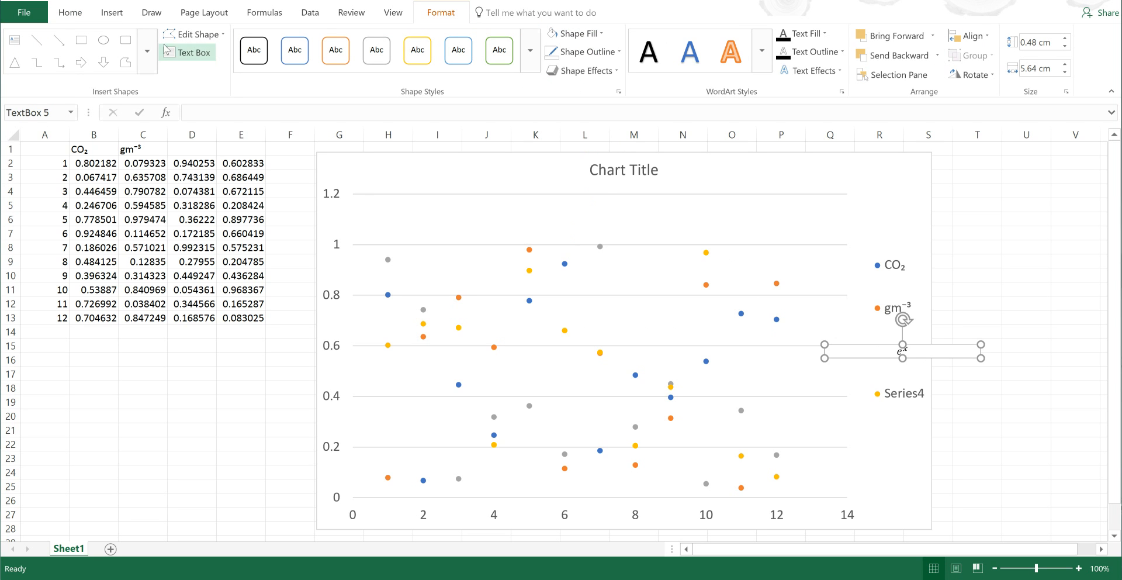
- Enlarge the eˣ equation to size 14 and select it together with the chart
{"action": "left_click", "coordinate": [70, 12]}
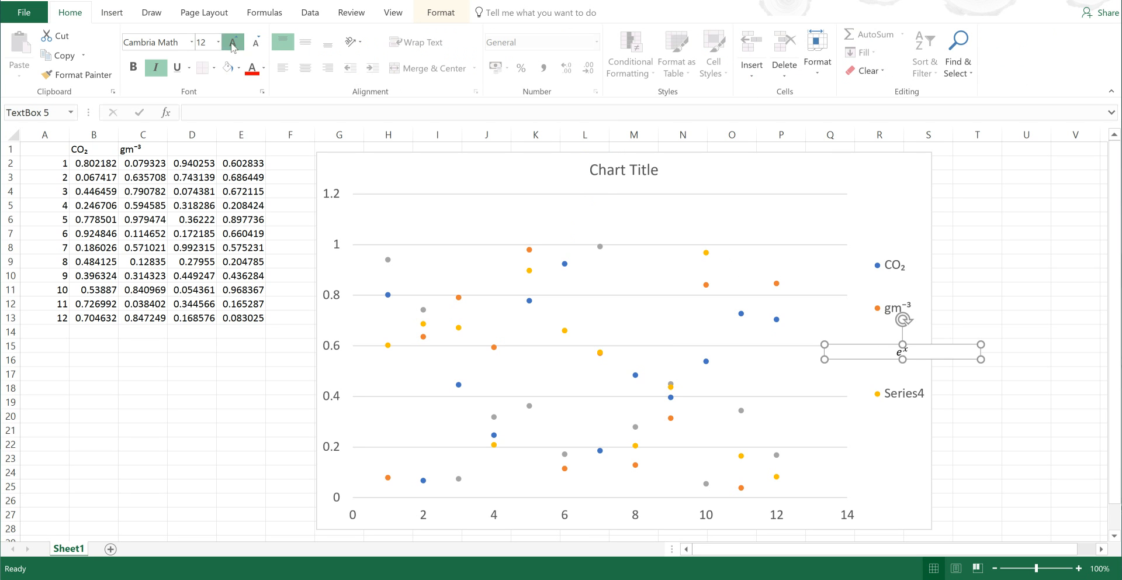
{"action": "left_click", "coordinate": [231, 42]}
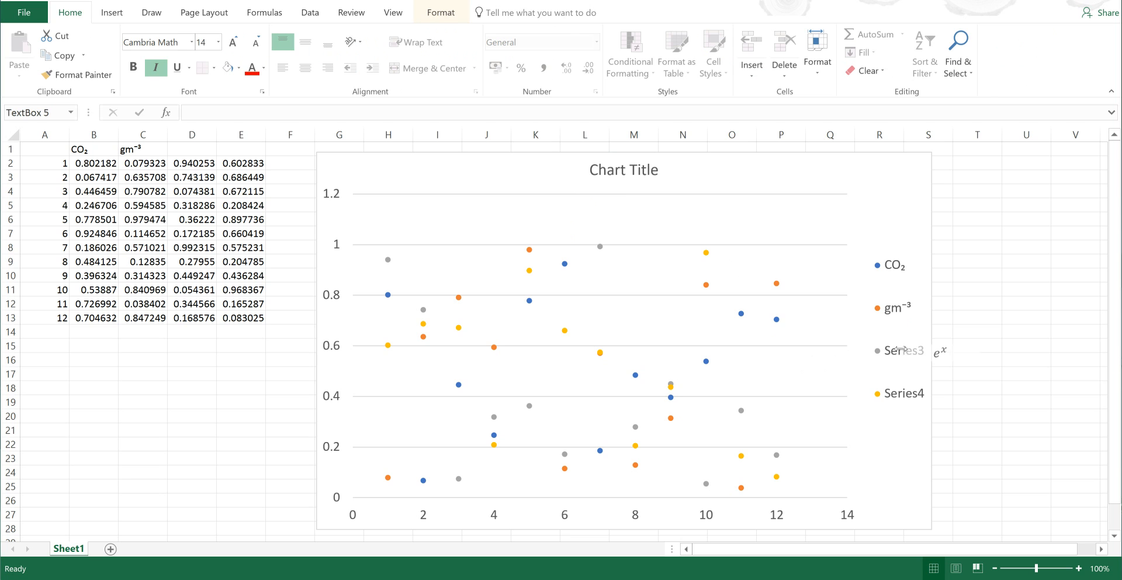
{"action": "left_click", "coordinate": [916, 351]}
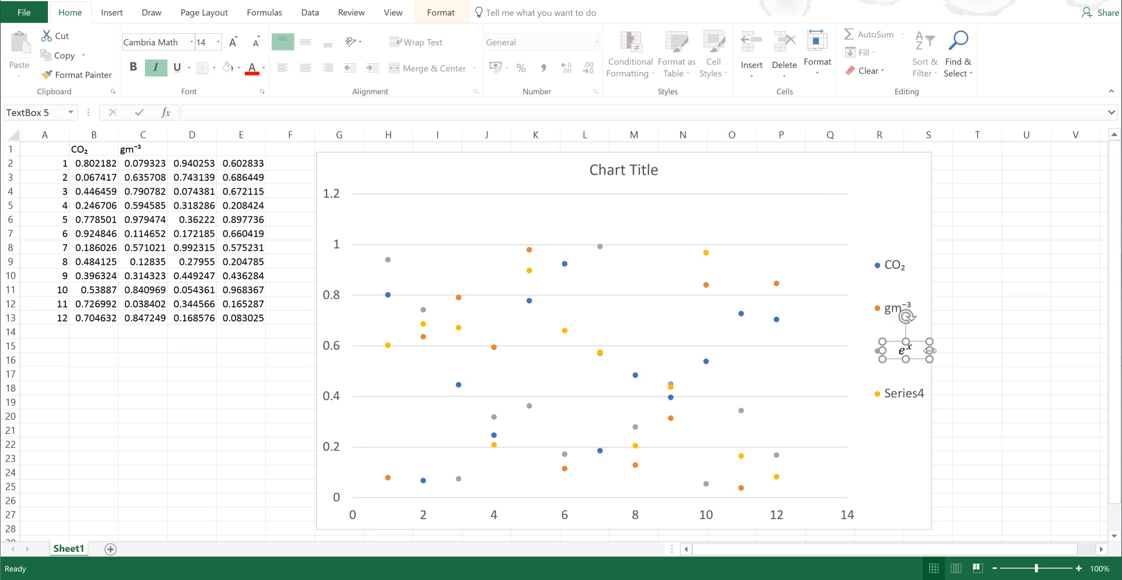
{"action": "left_click", "coordinate": [977, 345]}
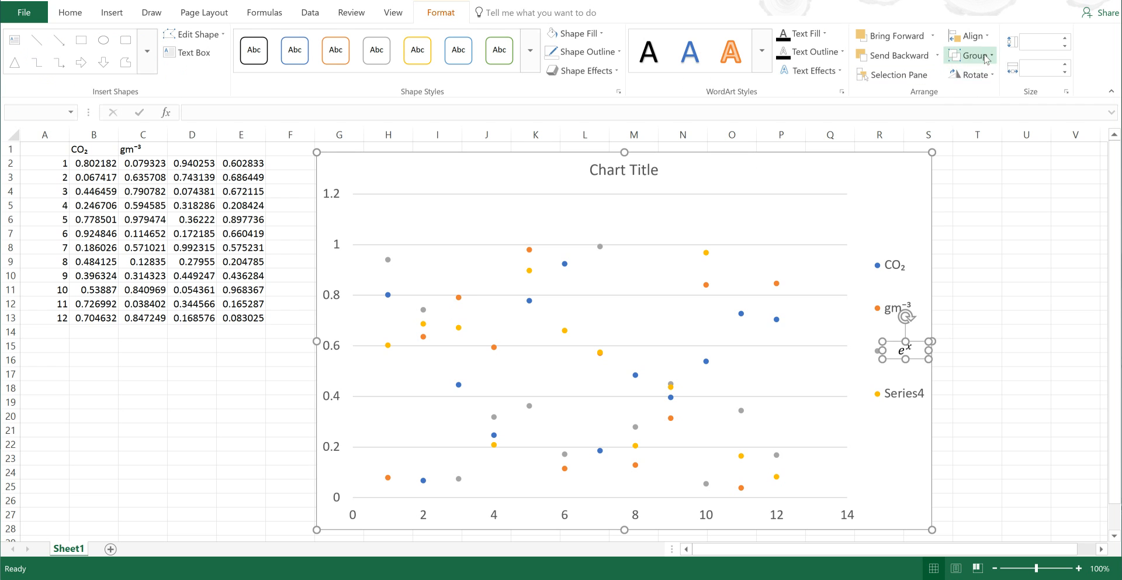
- Group the eˣ equation box with the chart so it covers the Series3 label
{"action": "left_click", "coordinate": [970, 55]}
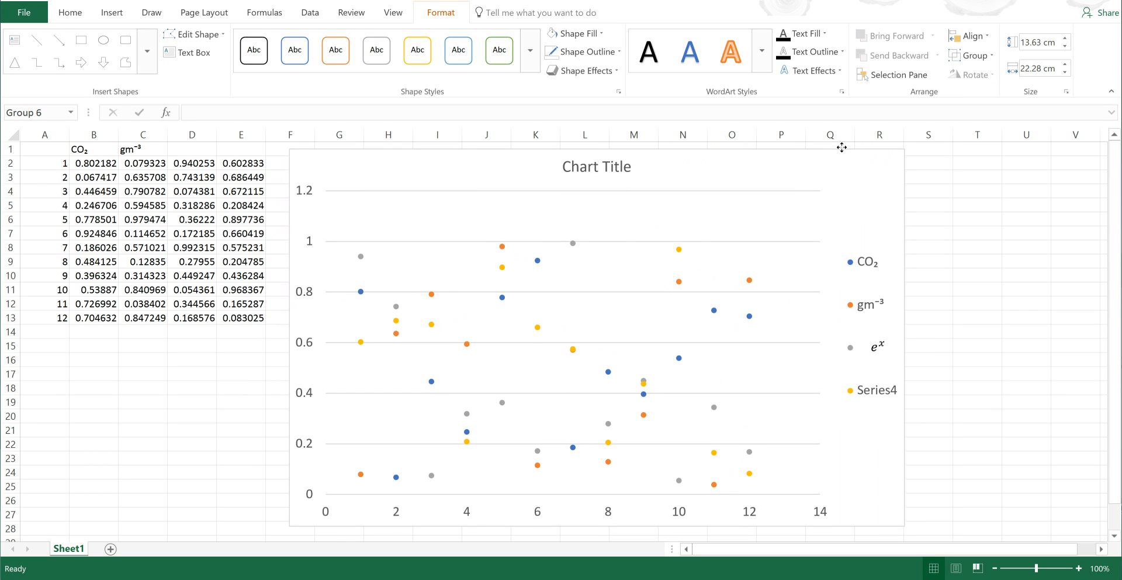
{"action": "left_click", "coordinate": [842, 147]}
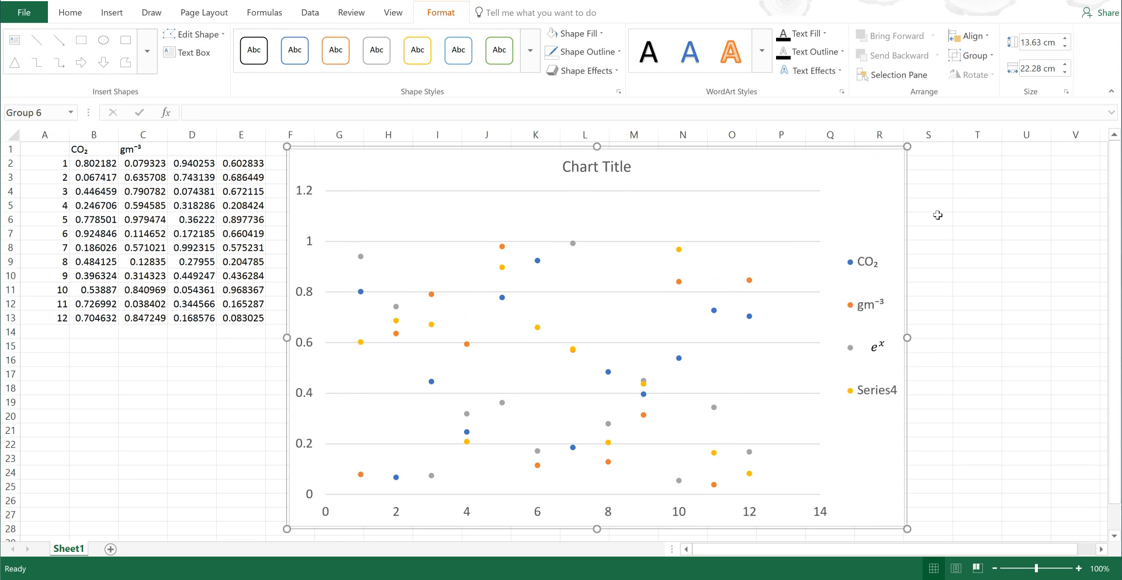
{"action": "mouse_move", "coordinate": [875, 400]}
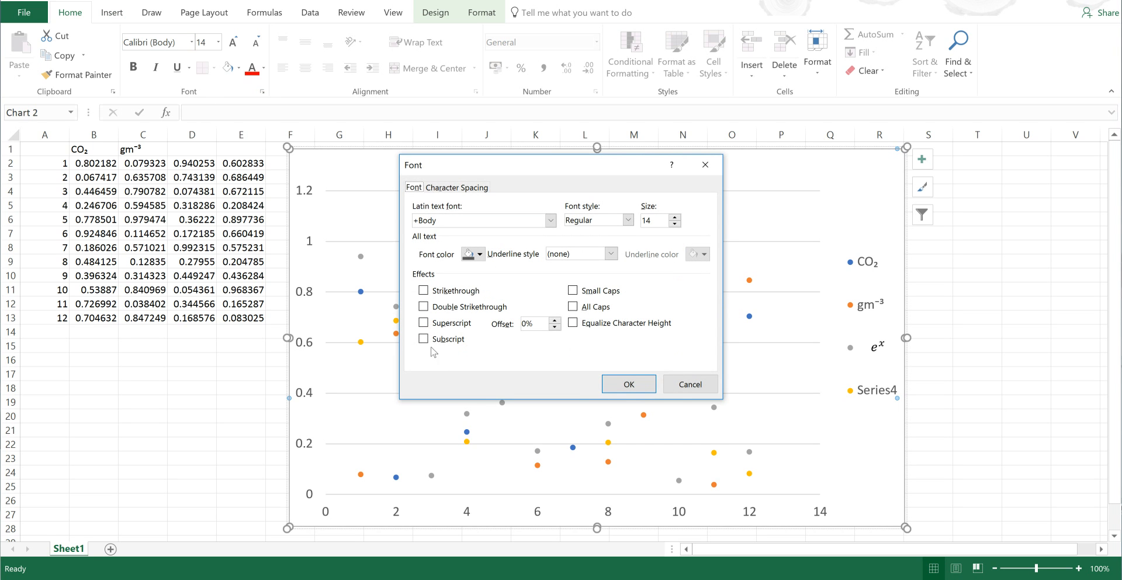
{"action": "left_click", "coordinate": [628, 383]}
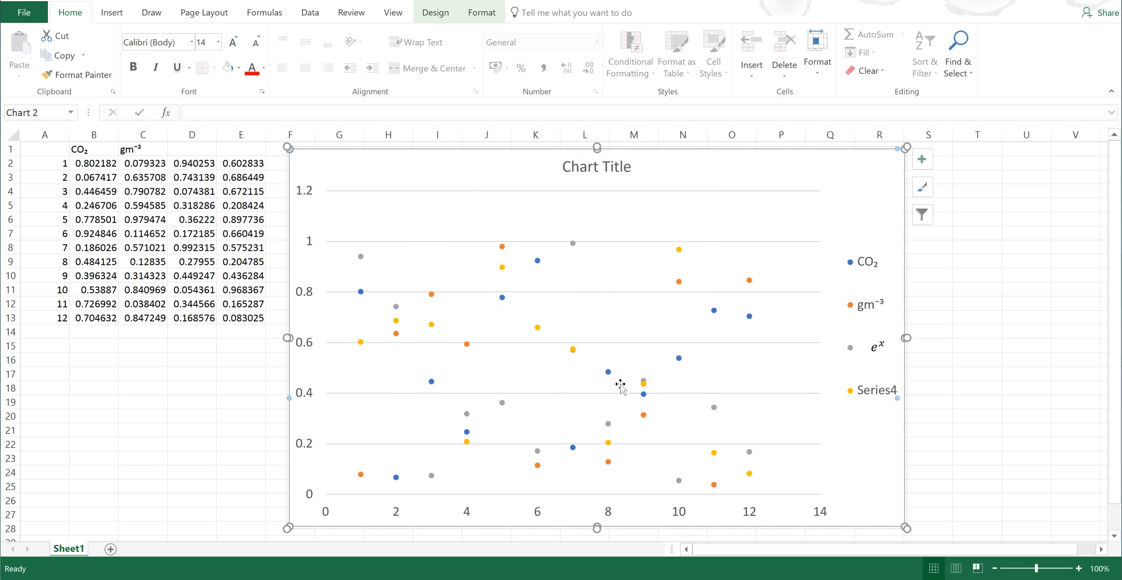
{"action": "mouse_move", "coordinate": [870, 447]}
{"action": "type", "text": "C"}
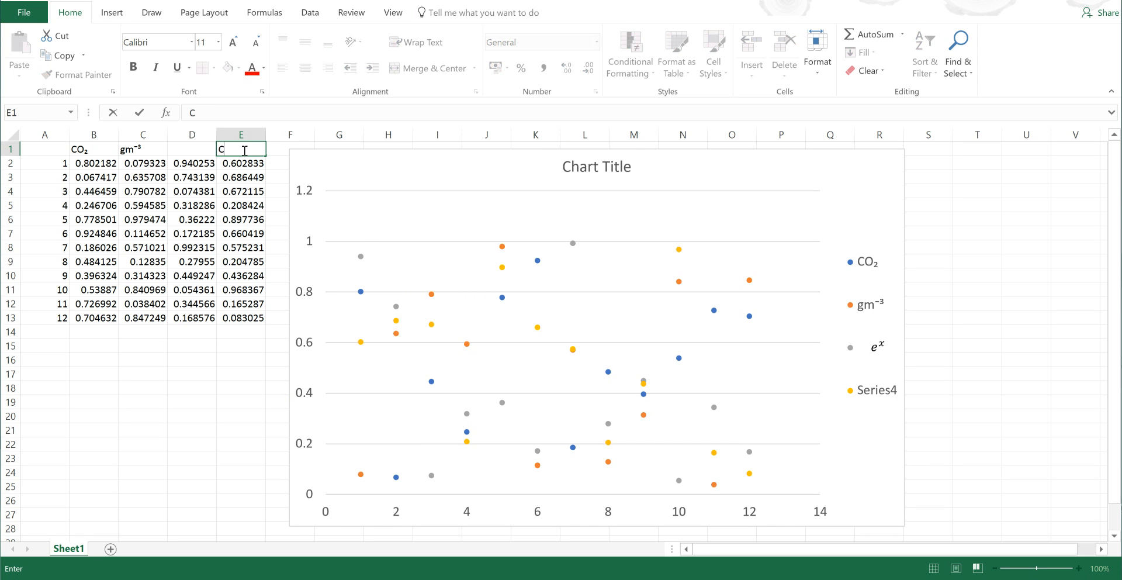
- Finish CO2 in E1 and format its 2 as subscript via Format Cells
{"action": "type", "text": "O2"}
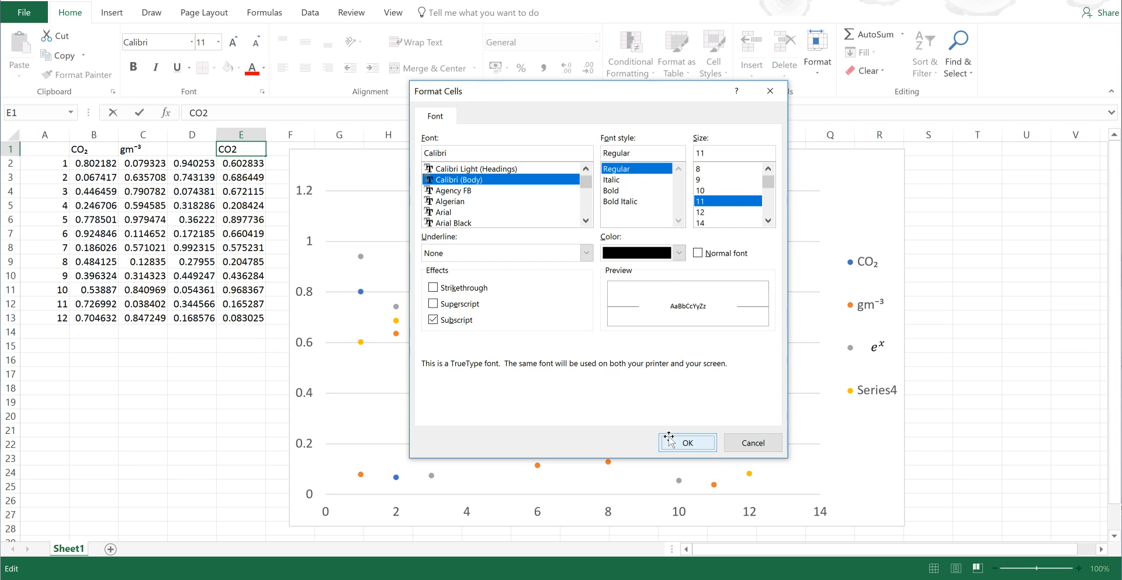
{"action": "left_click", "coordinate": [686, 442]}
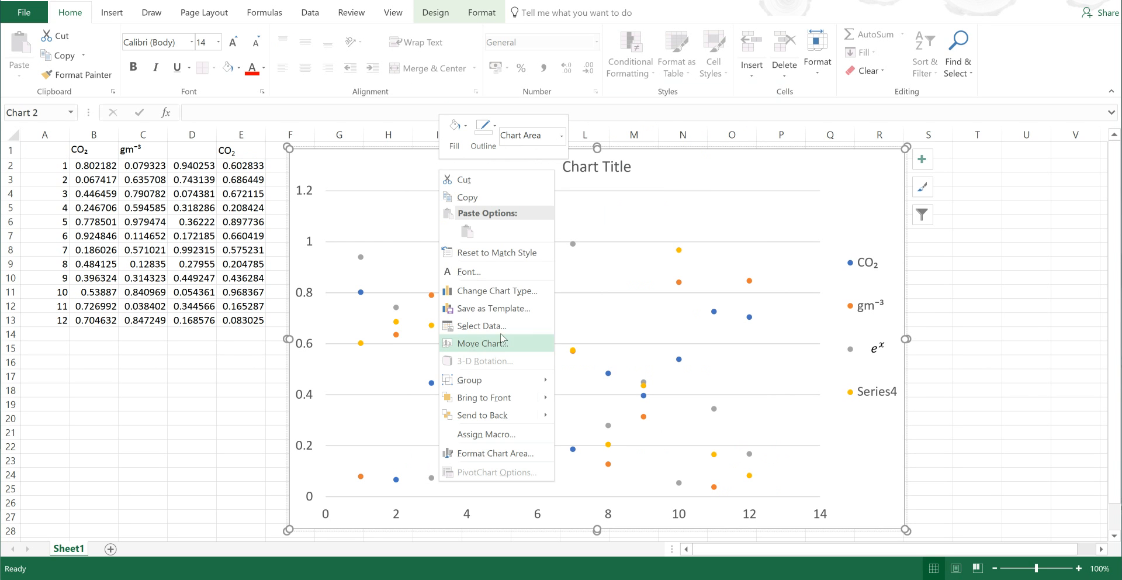
- Point Series4's name at cell E1 via Select Data so the legend reads CO2
{"action": "left_click", "coordinate": [481, 326]}
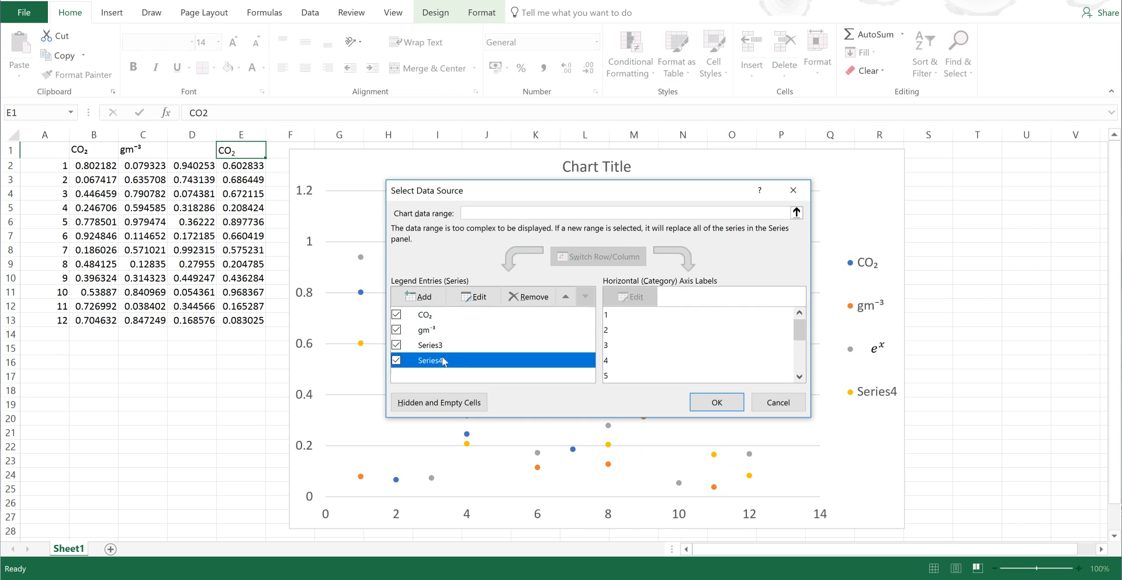
{"action": "left_click", "coordinate": [475, 297]}
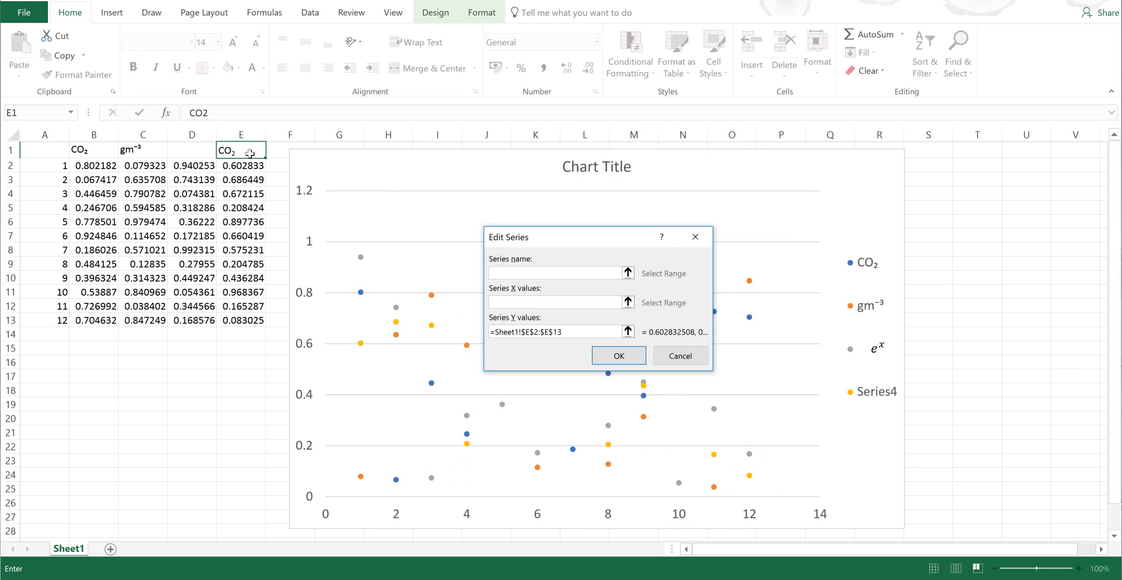
{"action": "left_click", "coordinate": [619, 355]}
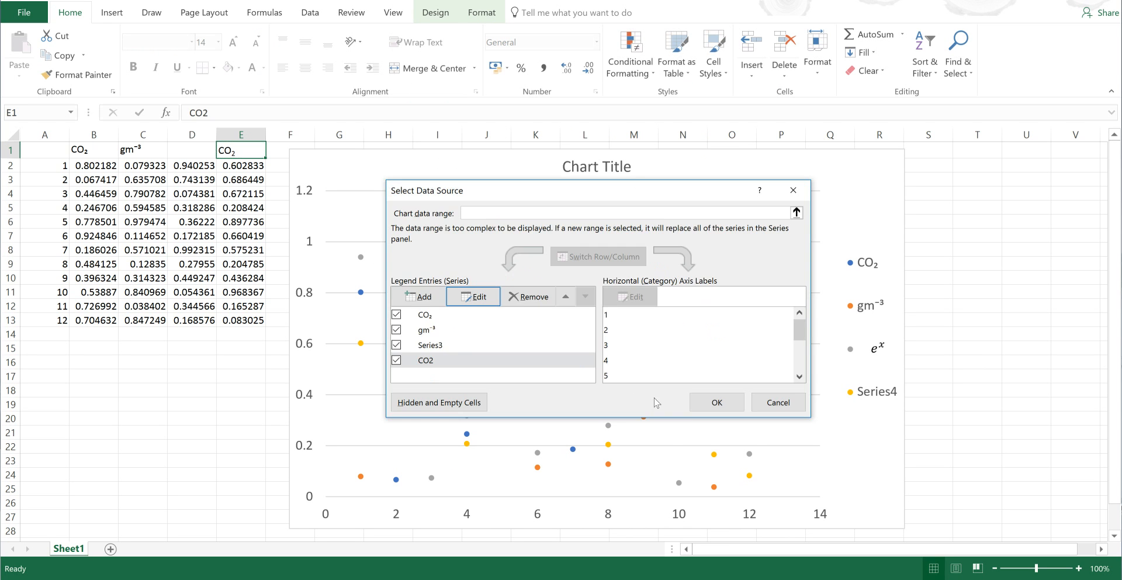
{"action": "left_click", "coordinate": [715, 402]}
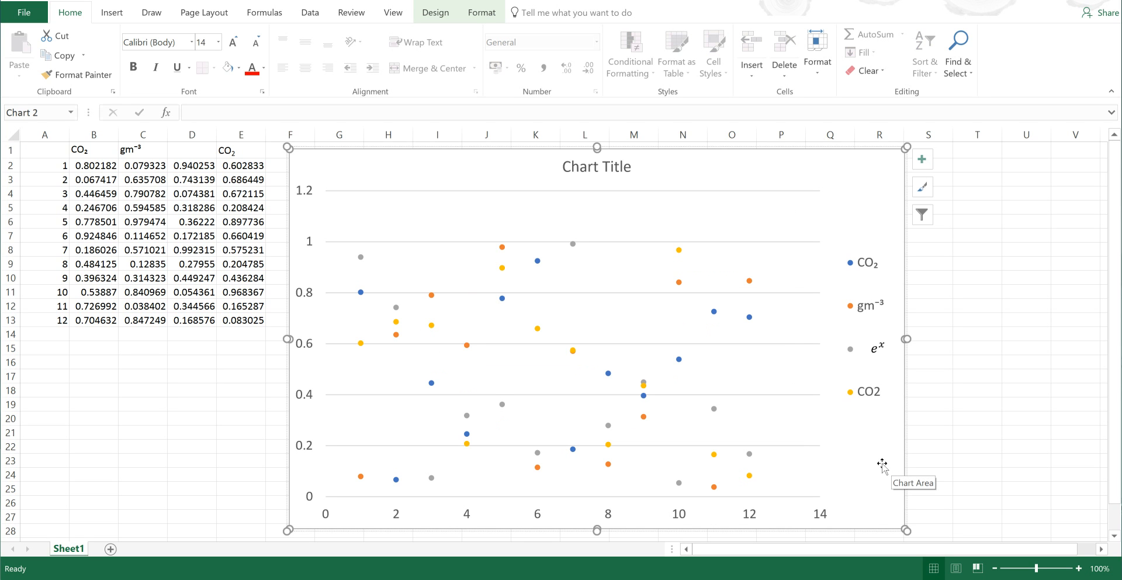
{"action": "mouse_move", "coordinate": [978, 368]}
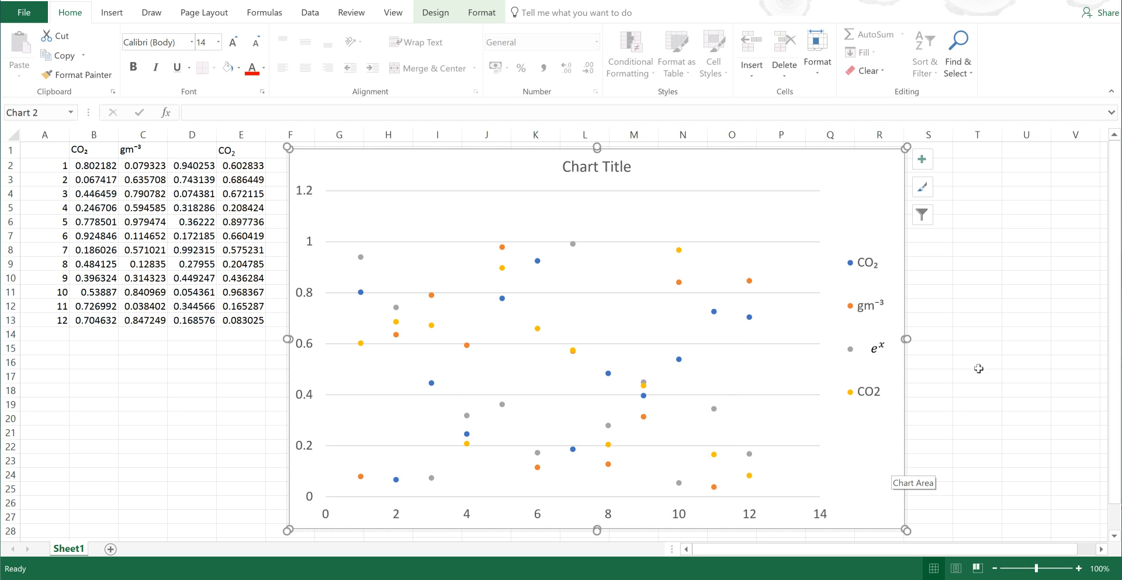
{"action": "mouse_move", "coordinate": [975, 364]}
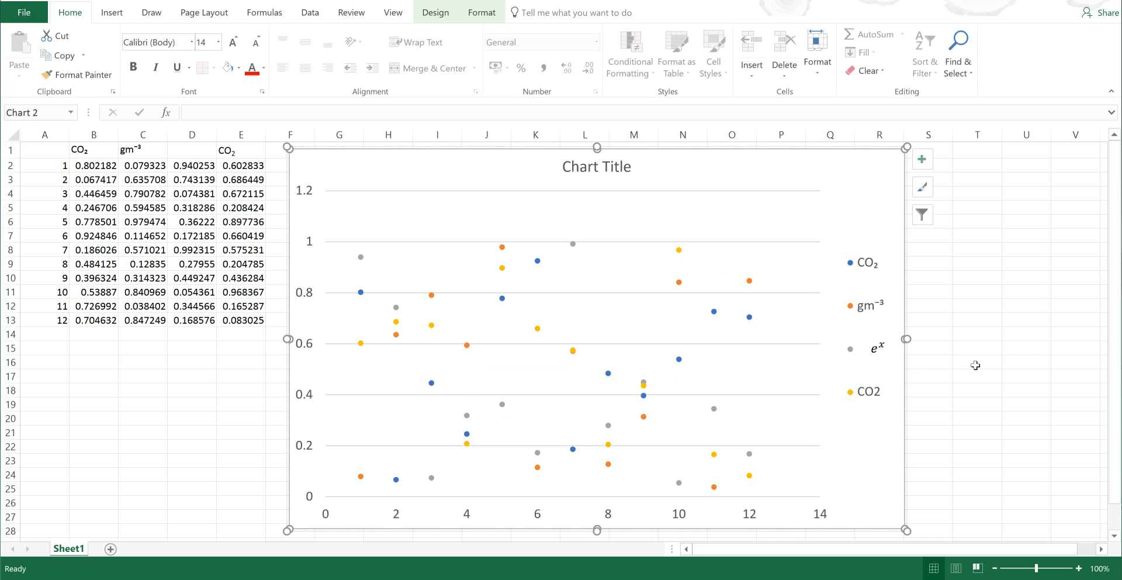
{"action": "left_click", "coordinate": [976, 361]}
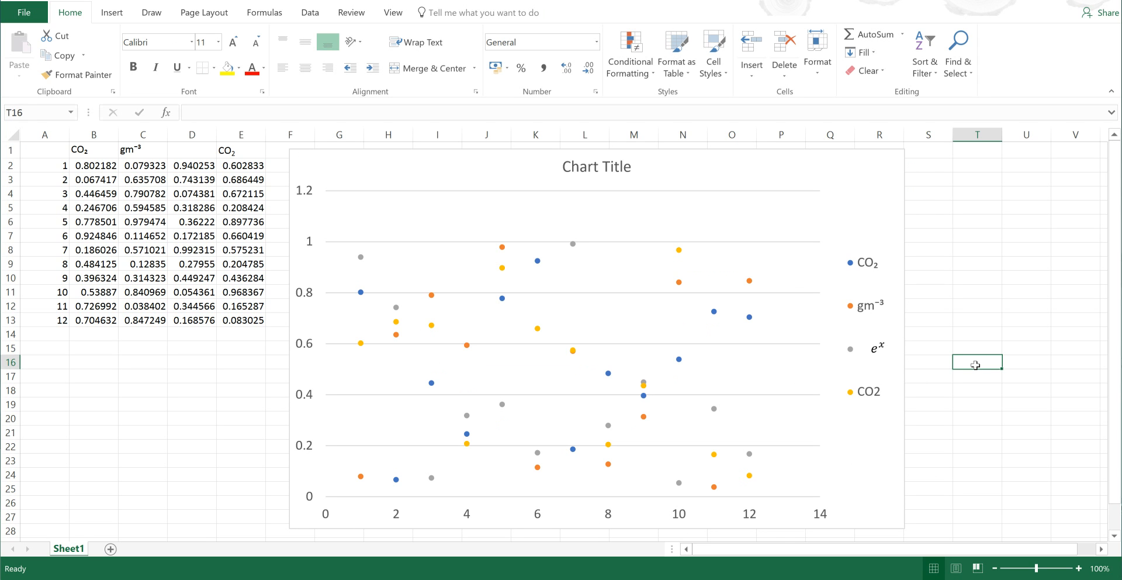